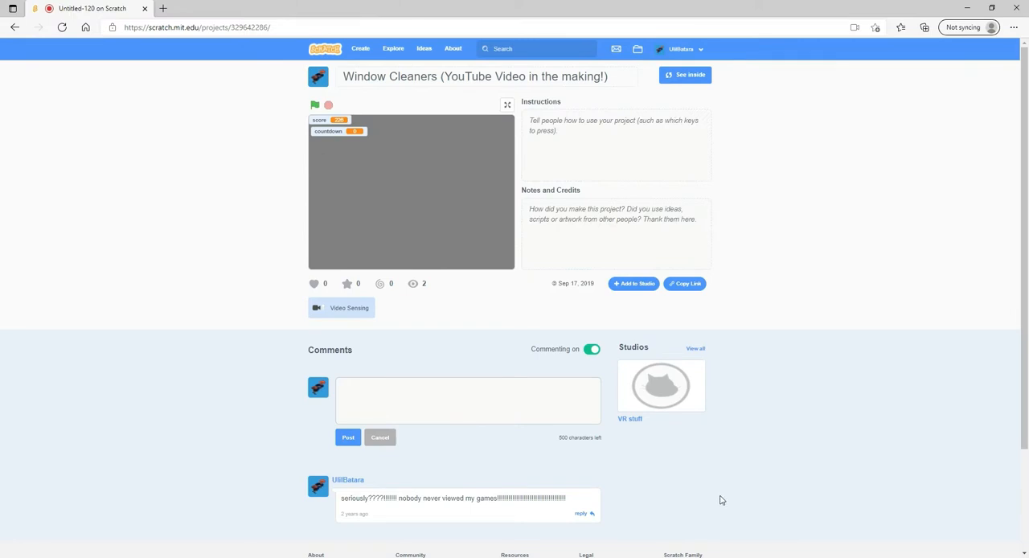
mouse_move(812, 358)
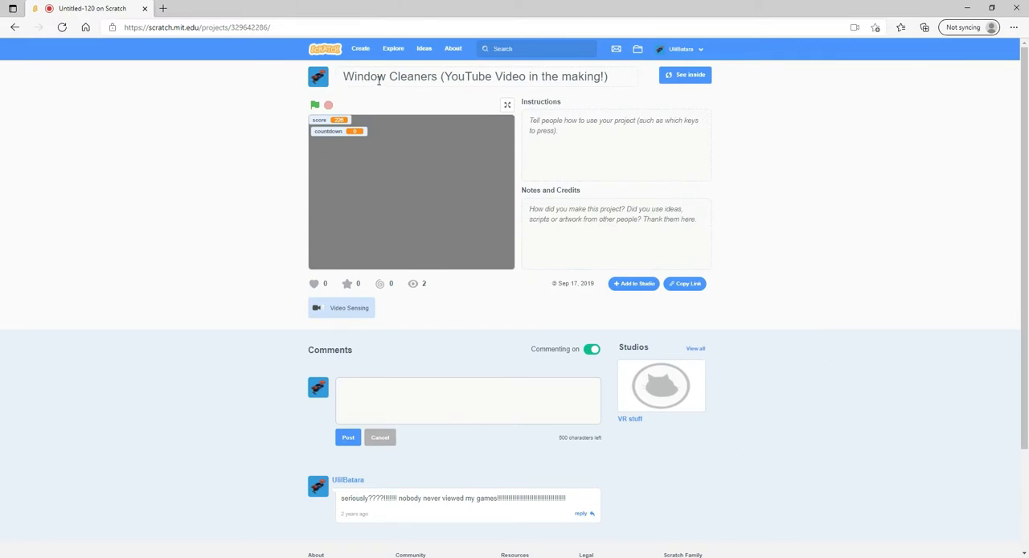
mouse_move(695, 91)
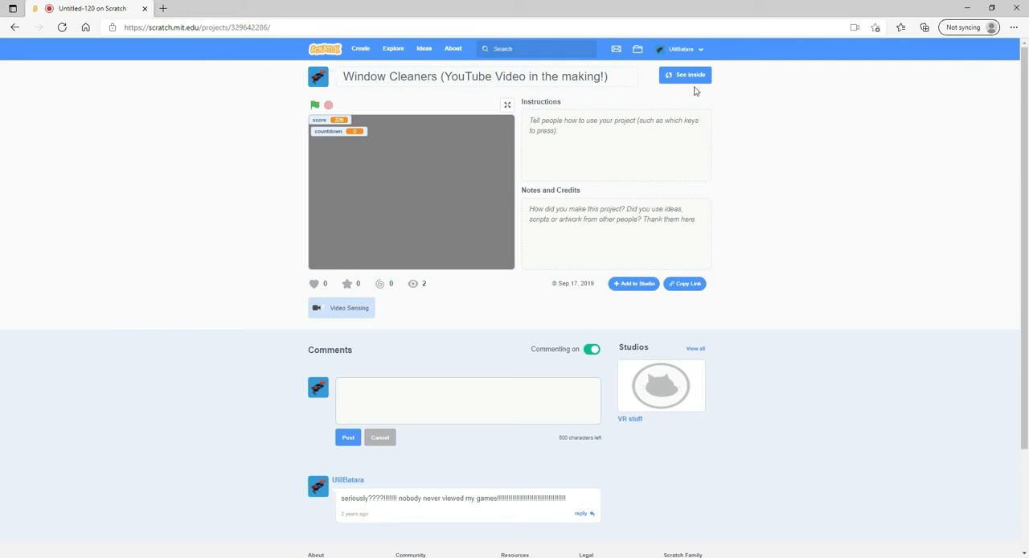
mouse_move(412, 363)
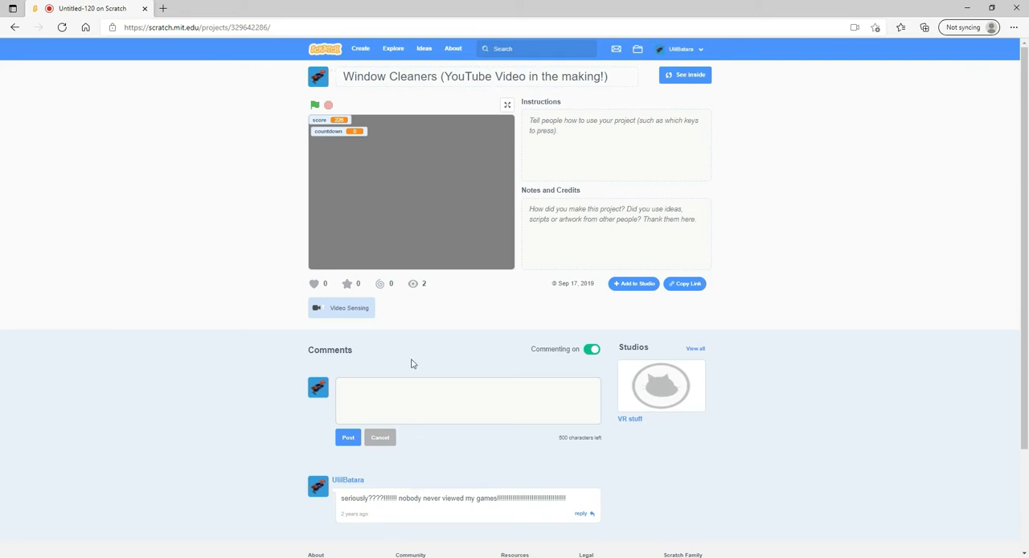
mouse_move(424, 288)
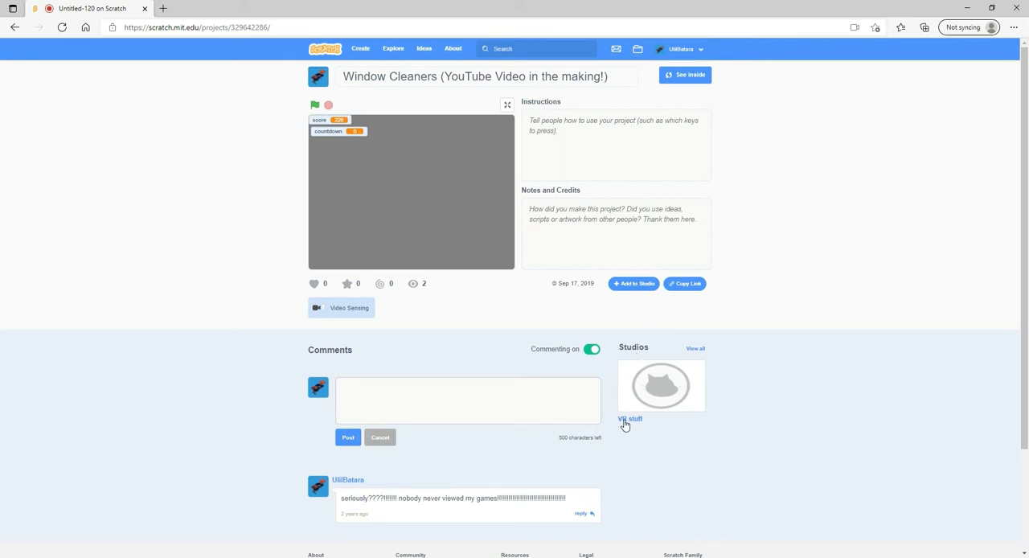
mouse_move(663, 401)
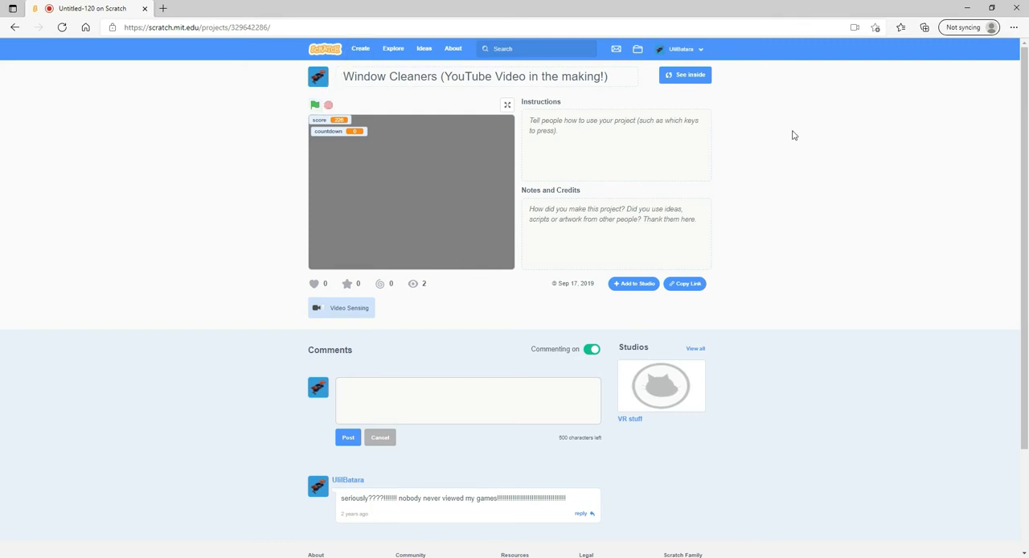
mouse_move(576, 19)
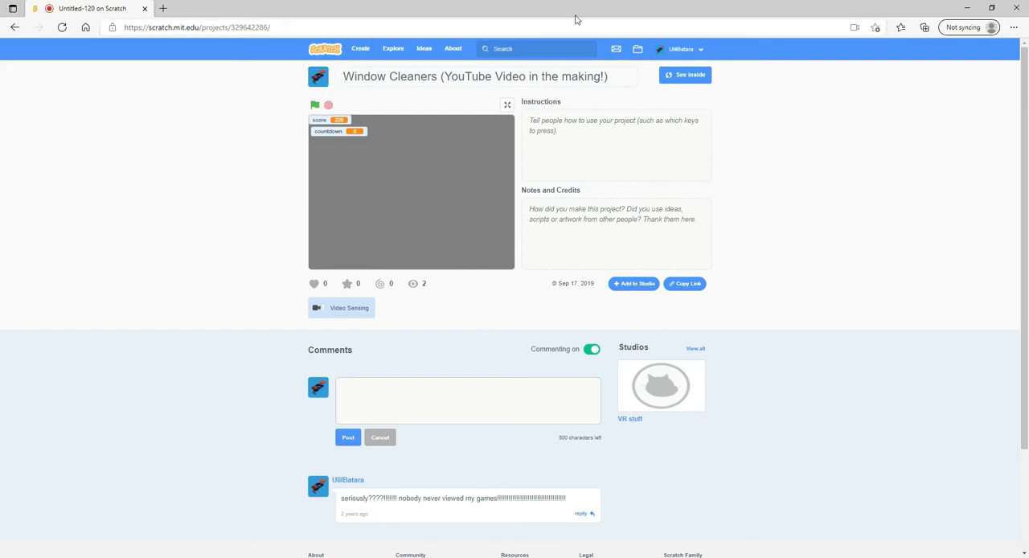
mouse_move(771, 5)
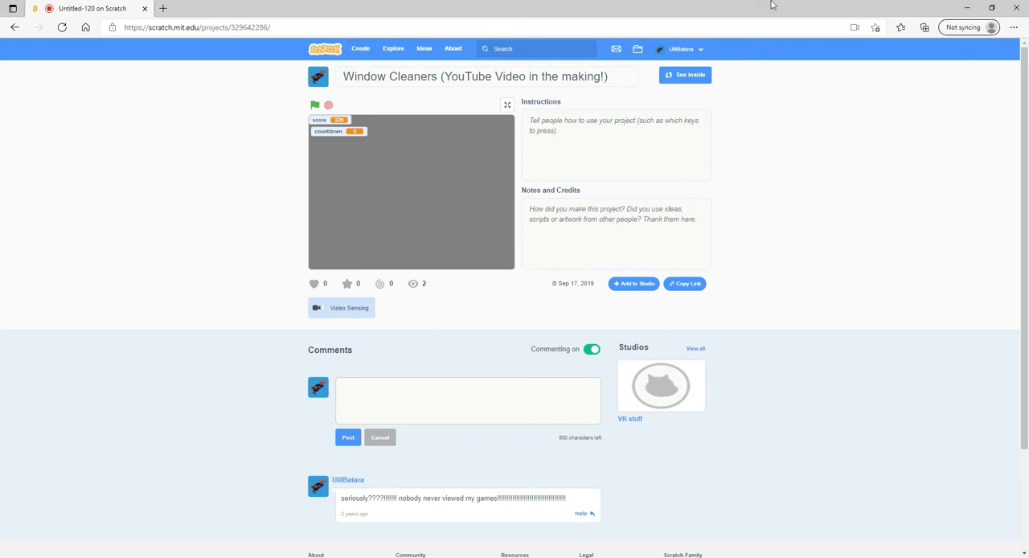
mouse_move(608, 293)
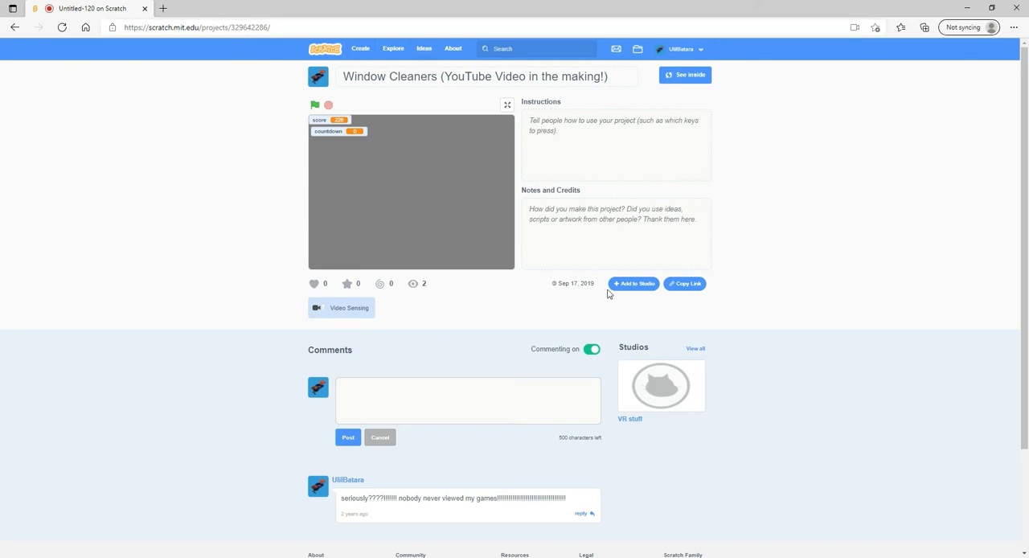
mouse_move(491, 282)
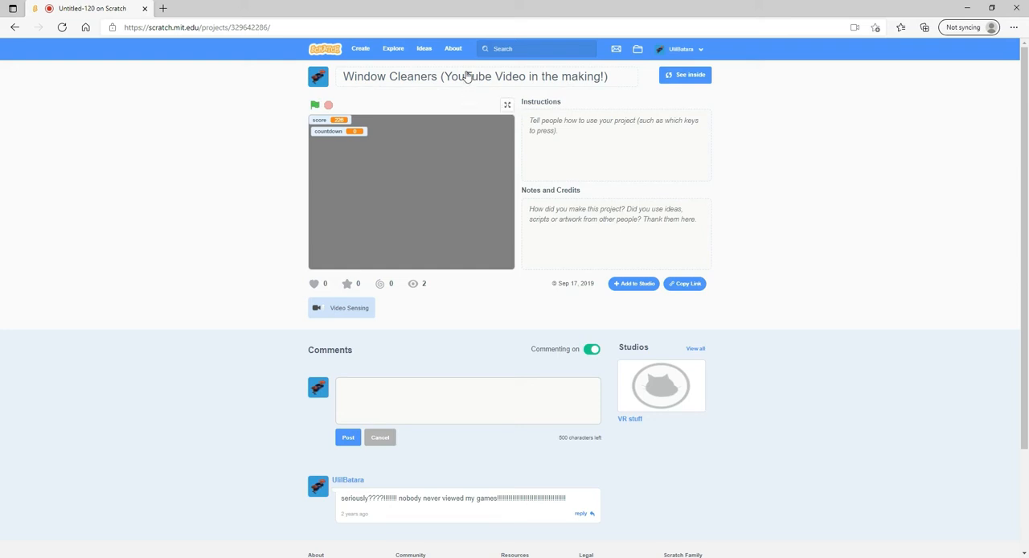
- Run the game on the full-screen stage until score reaches 56 with countdown 30
left_click(507, 105)
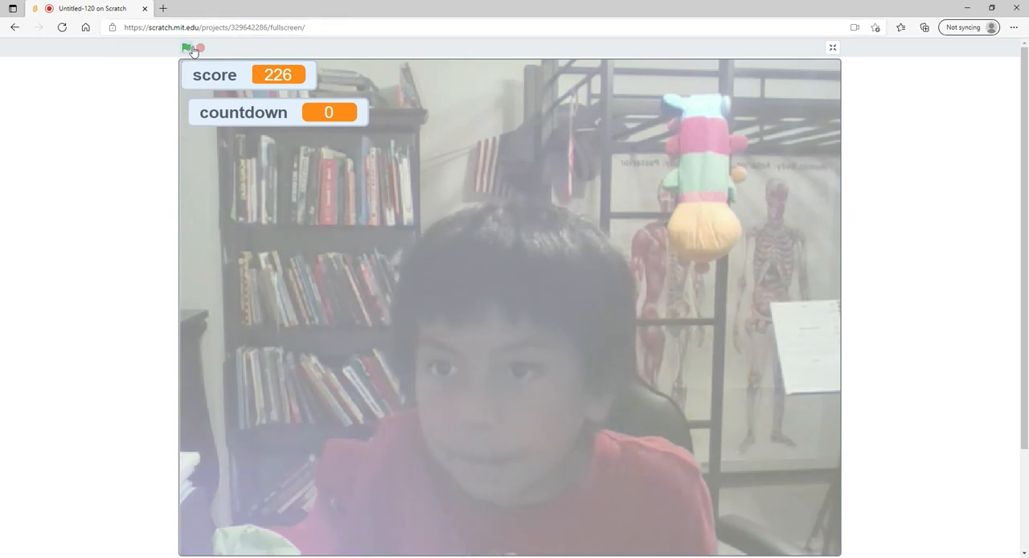
left_click(186, 47)
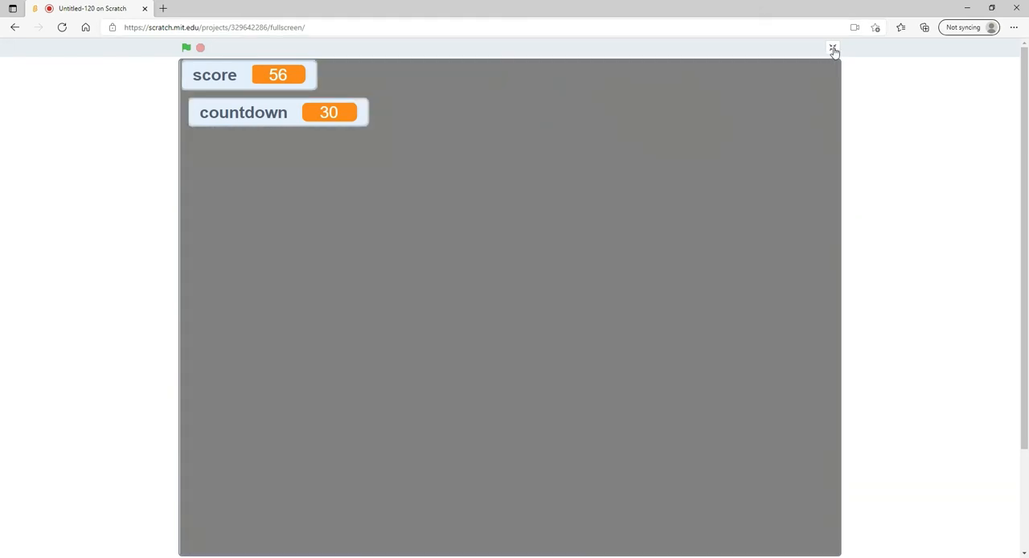
- Exit full screen, open the project editor and drag the splat sprite into the Backpack
left_click(833, 48)
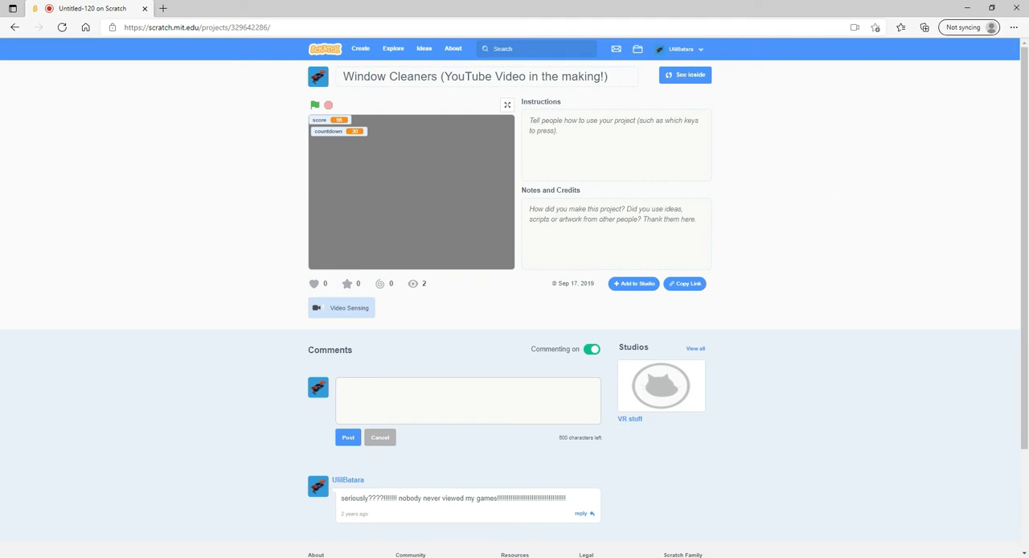
left_click(684, 74)
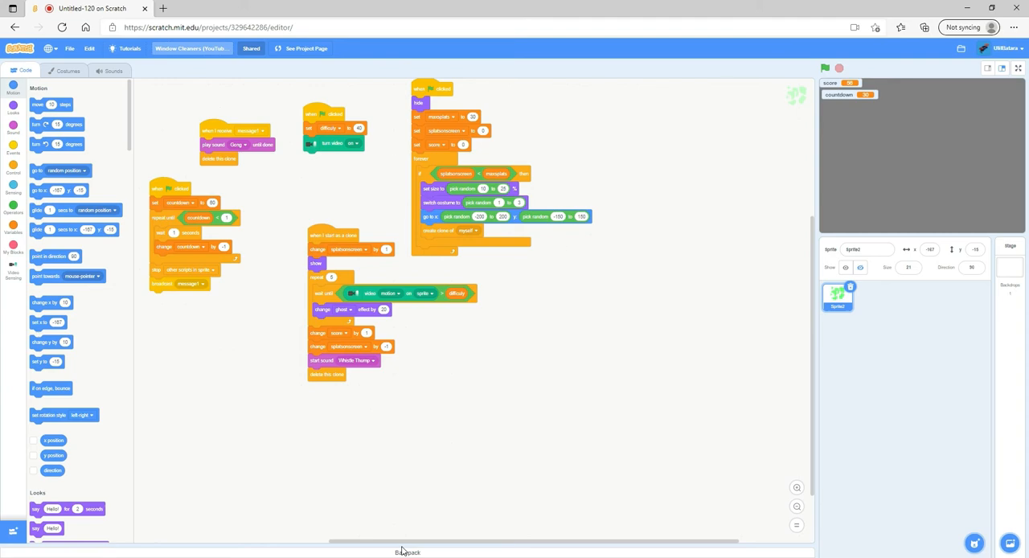
mouse_move(366, 553)
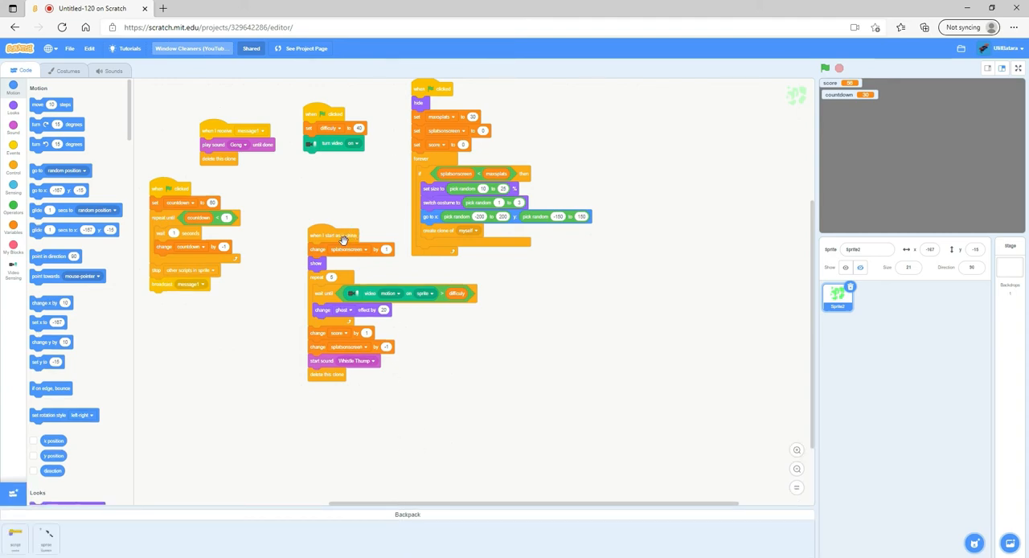
left_click_drag(333, 236, 225, 531)
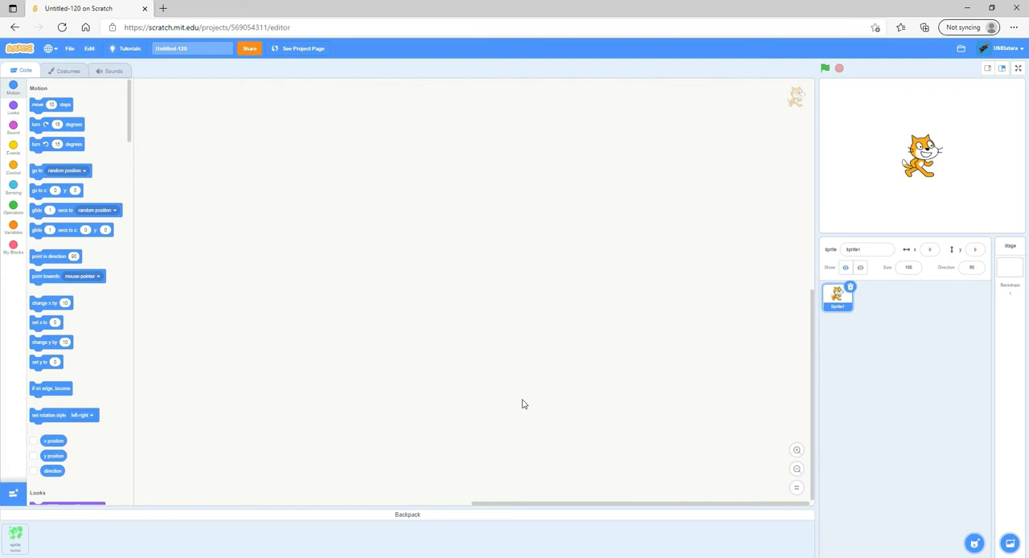
mouse_move(102, 464)
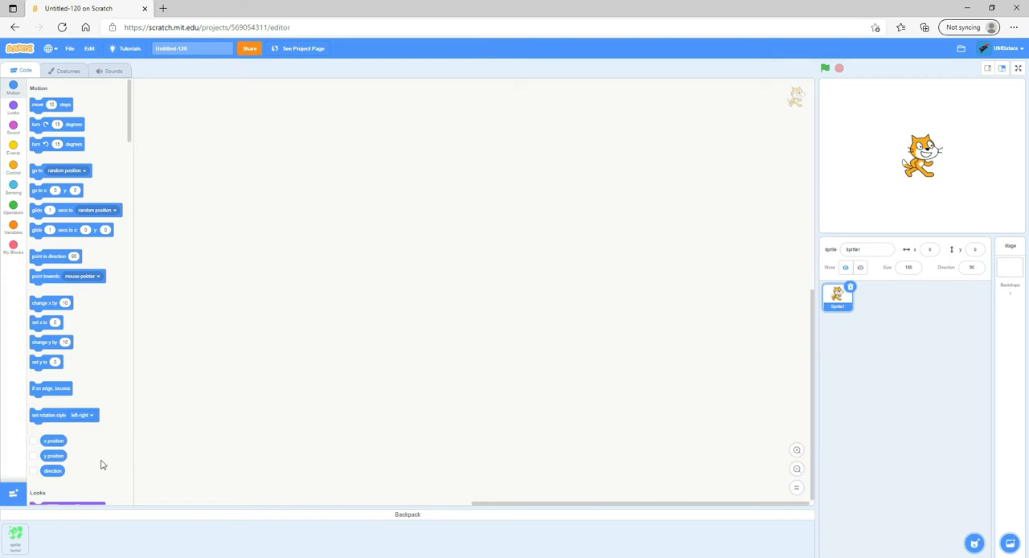
mouse_move(46, 542)
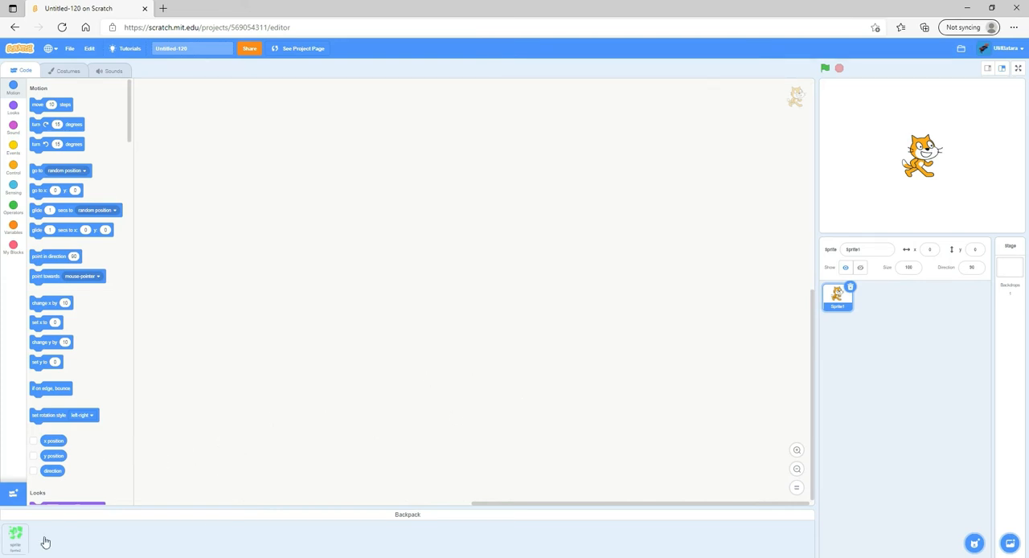
mouse_move(349, 466)
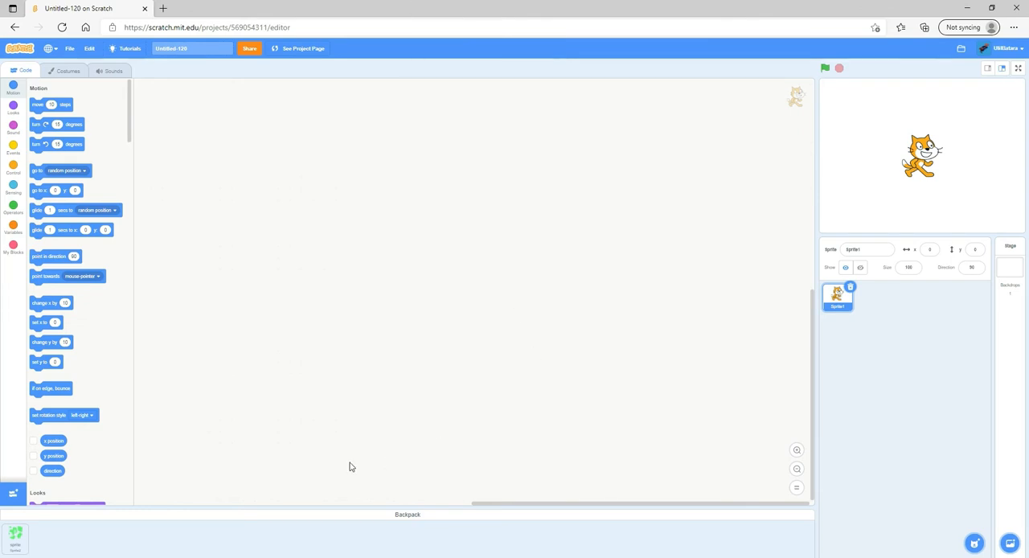
mouse_move(508, 337)
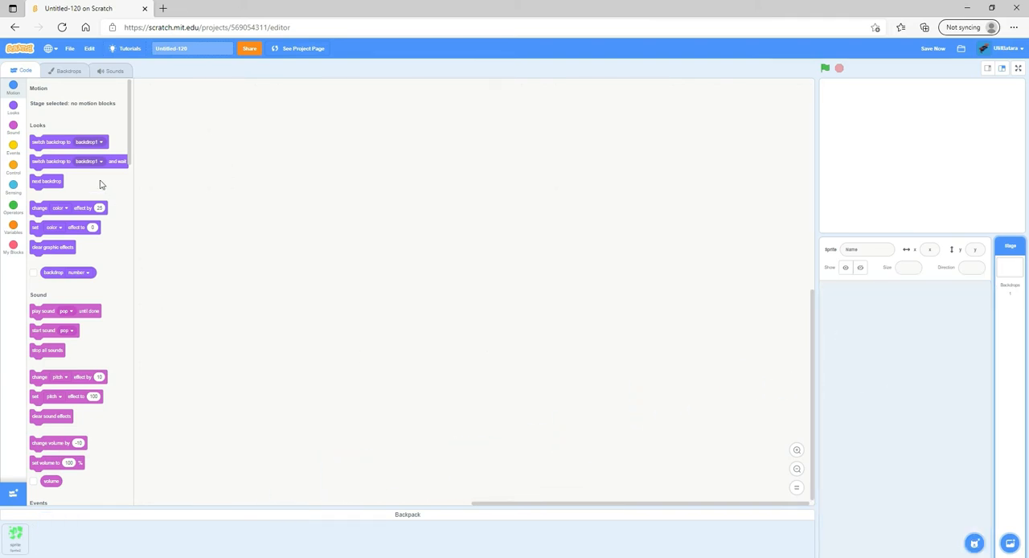
- Select the backpacked splat sprite in the new project to show its scripts
left_click(837, 297)
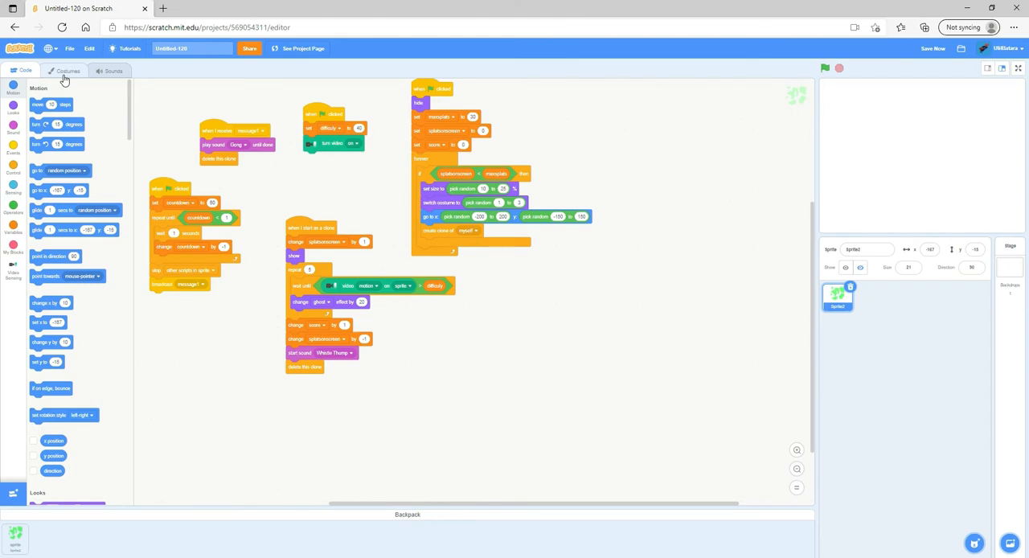
left_click(66, 71)
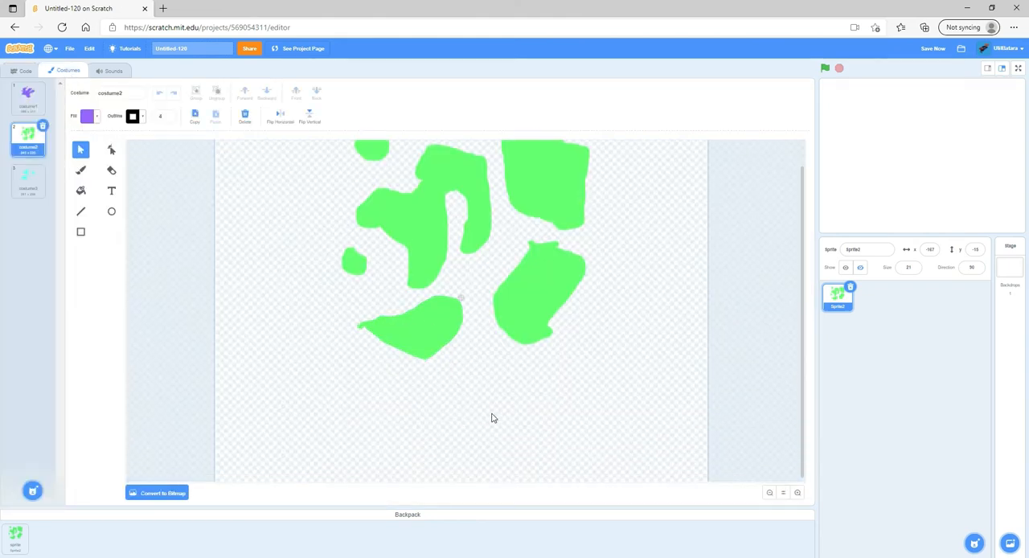
left_click(28, 97)
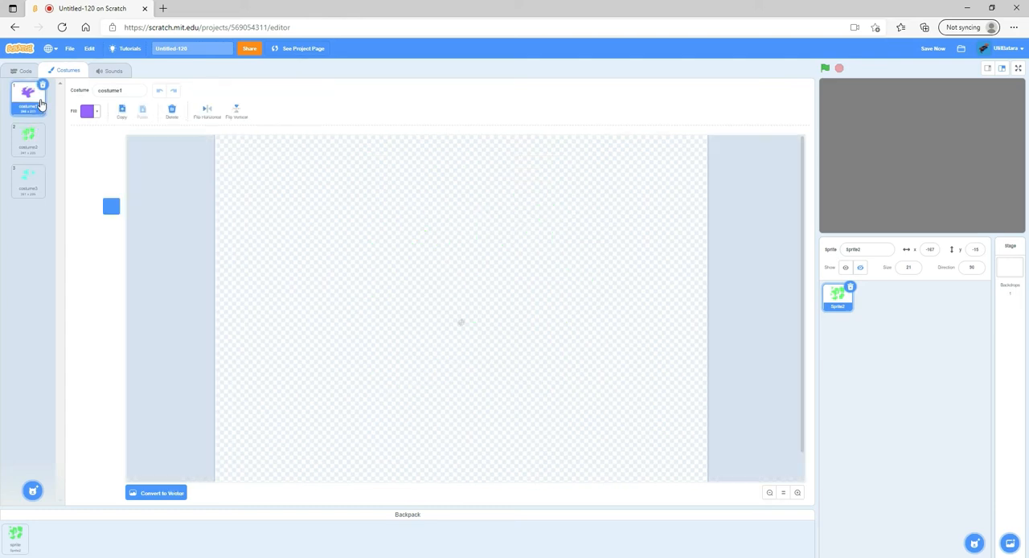
left_click(28, 137)
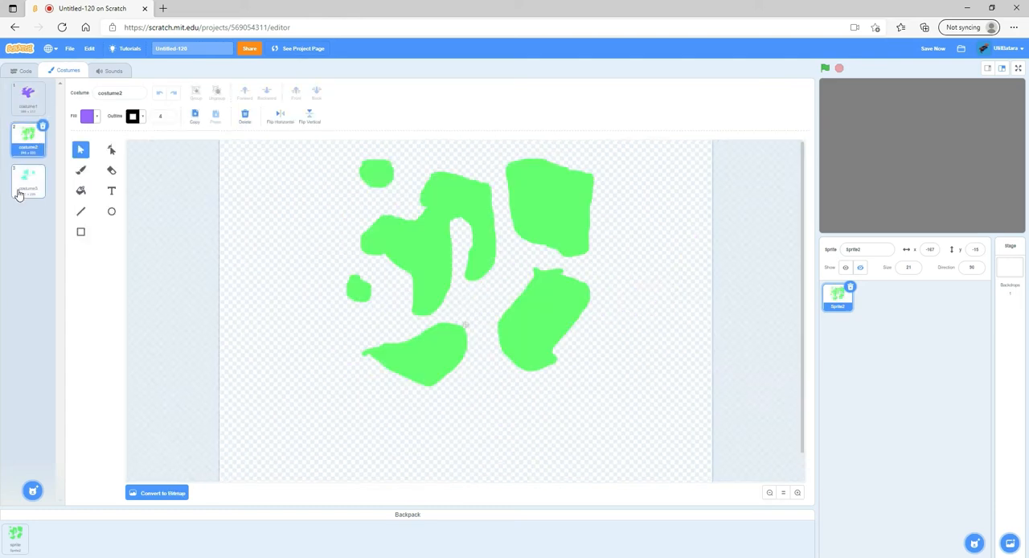
left_click(27, 181)
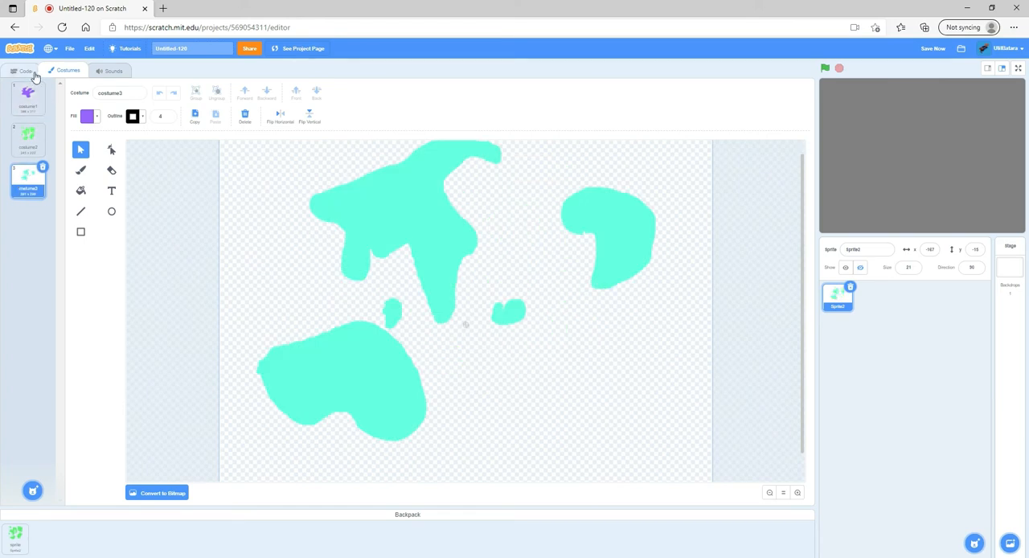
left_click(25, 71)
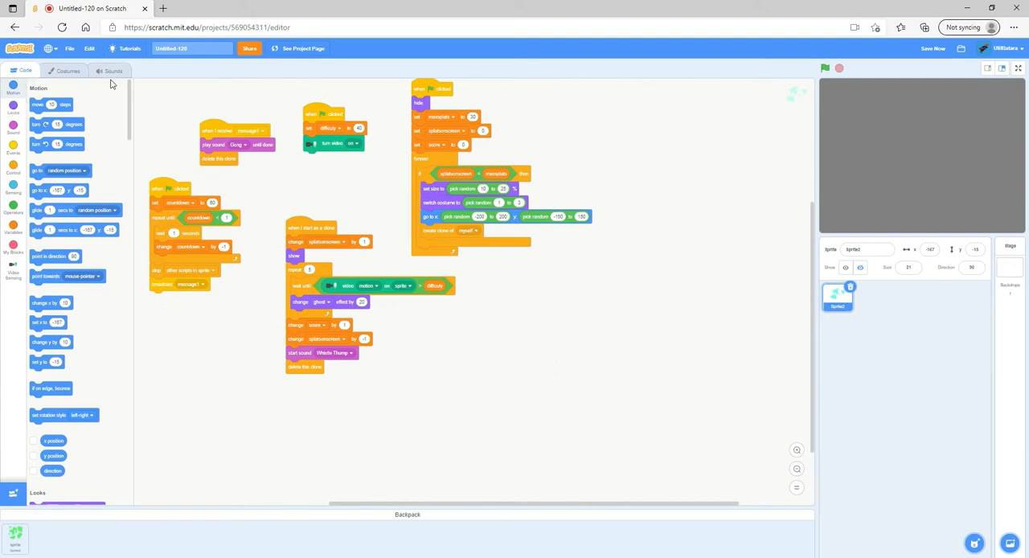
- Review the Gong and Whistle Thump sounds, playing Gong and then stopping it
left_click(112, 71)
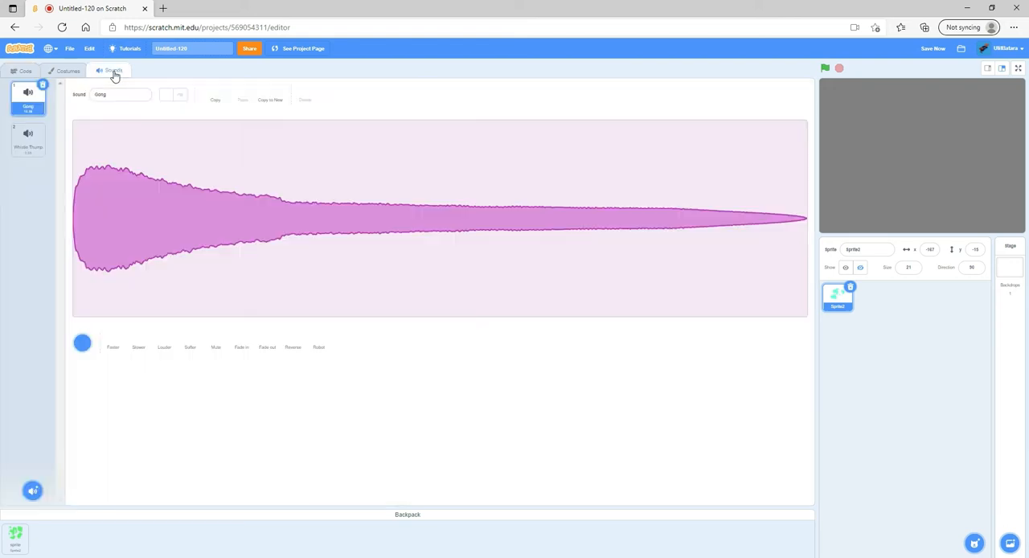
left_click(28, 141)
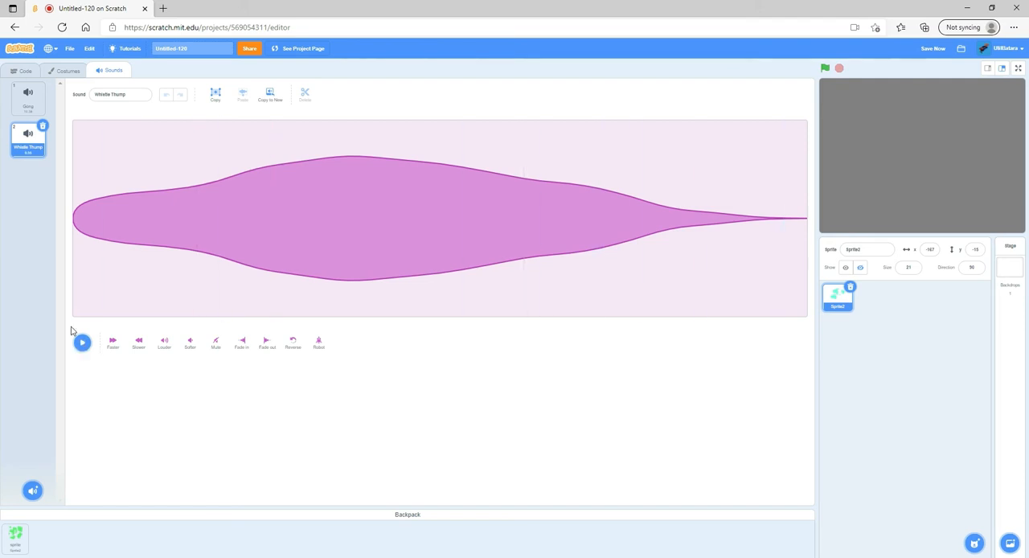
left_click(27, 97)
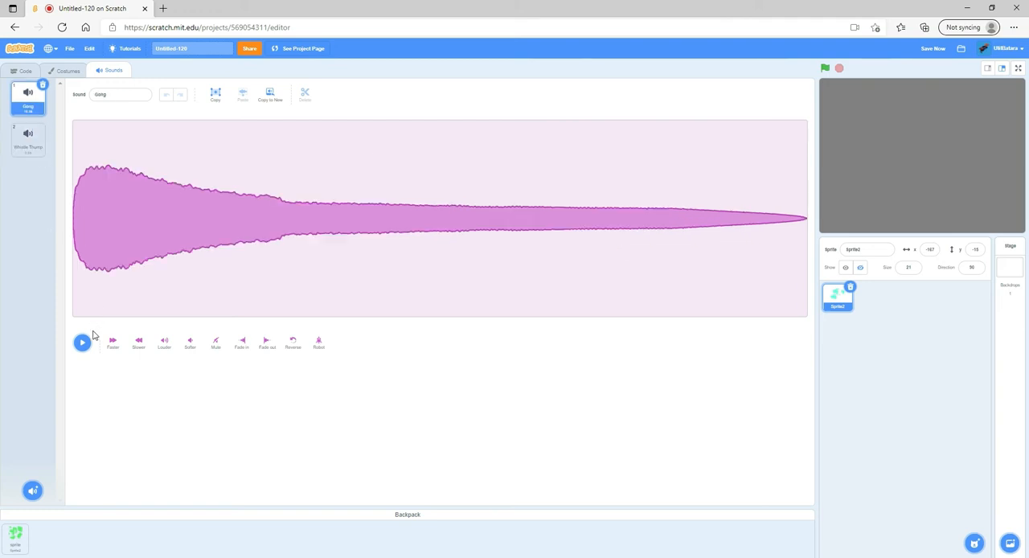
mouse_move(490, 235)
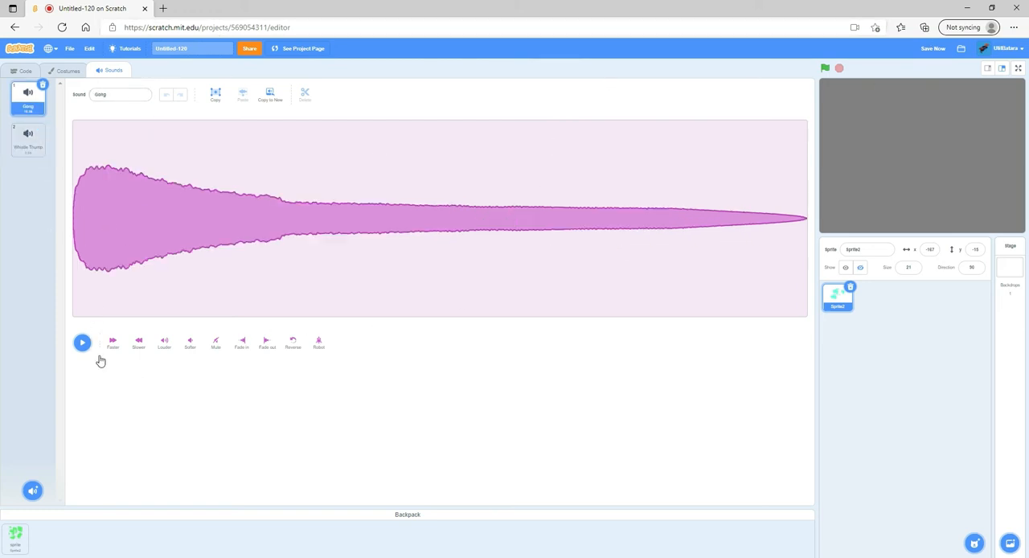
left_click(82, 343)
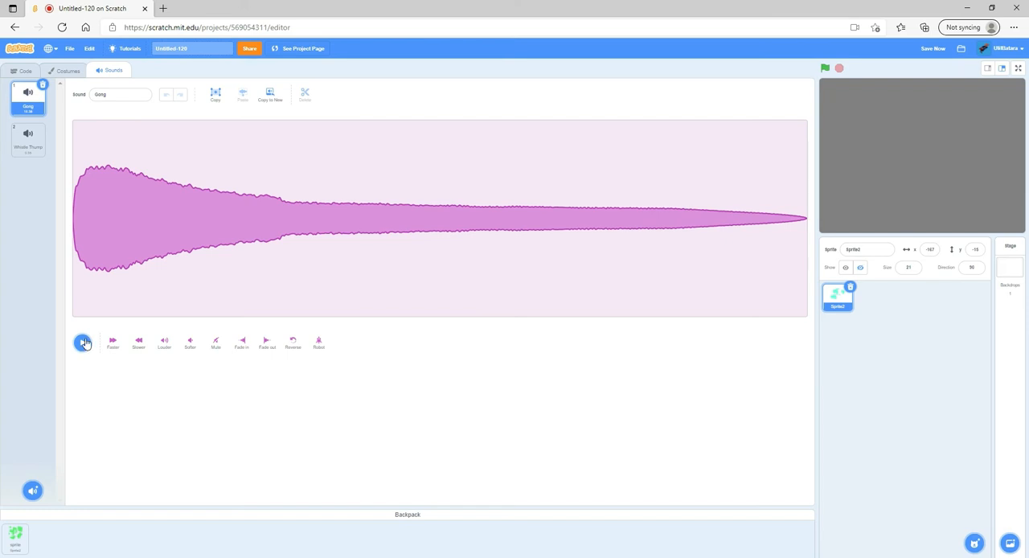
left_click(82, 342)
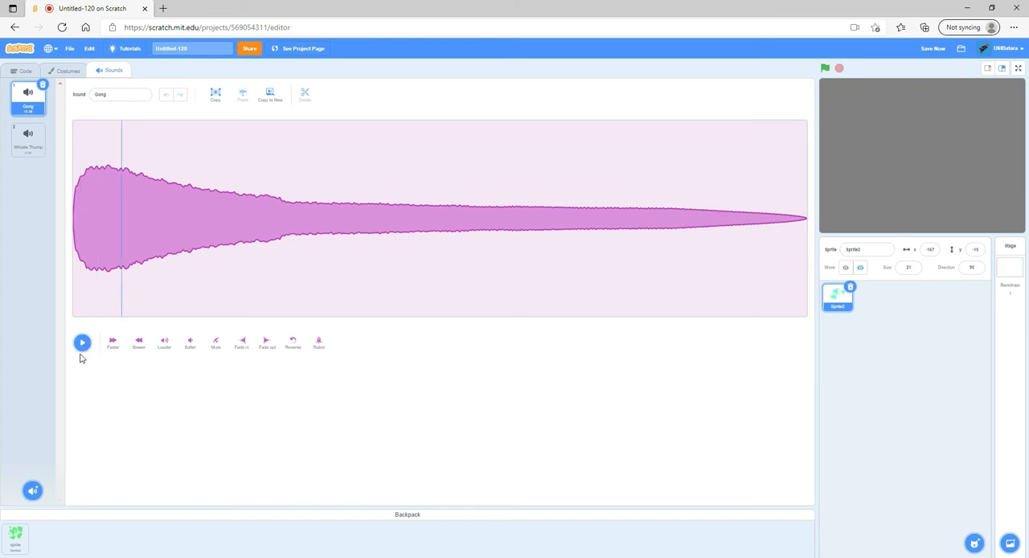
left_click(82, 342)
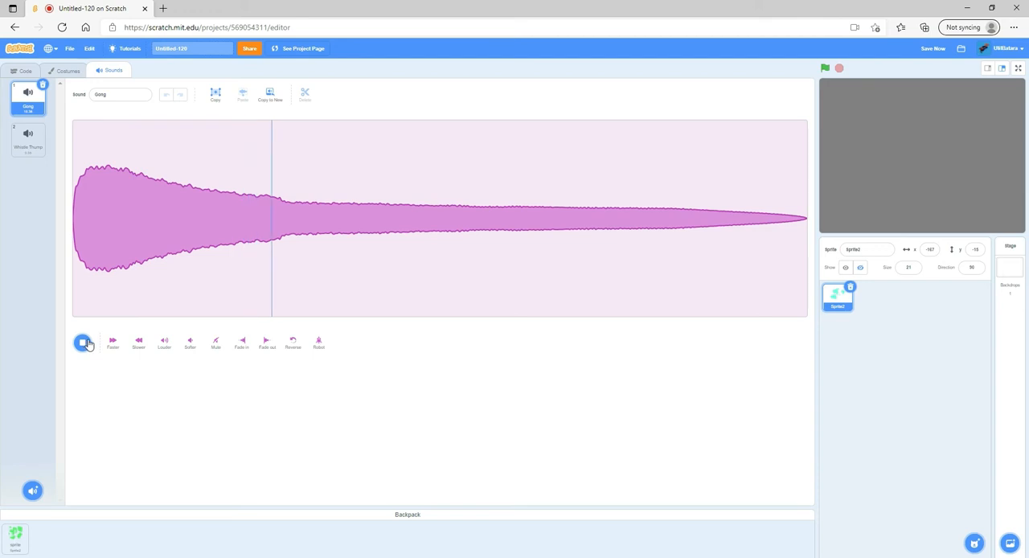
left_click(83, 342)
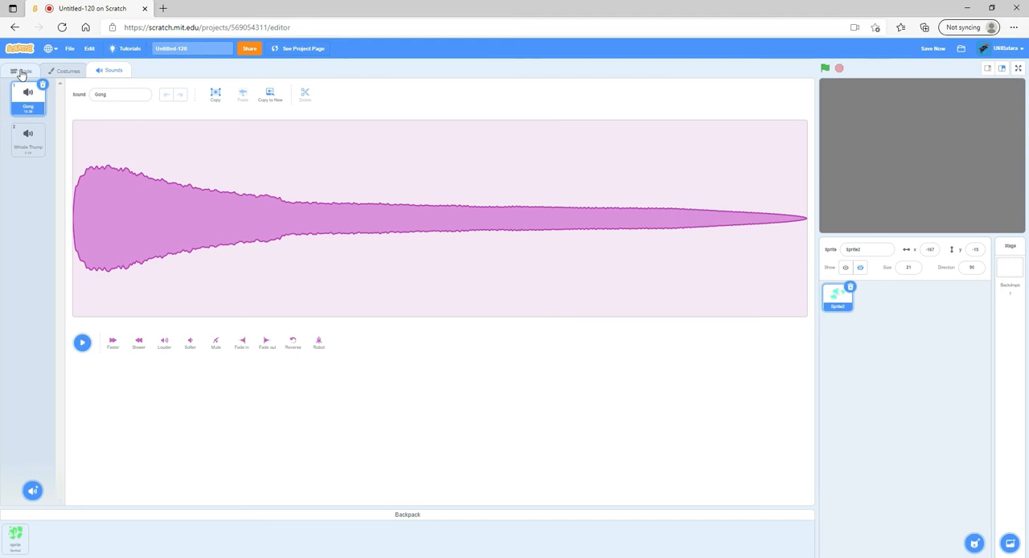
- Delete the unused 'my variable' from the Variables palette, leaving five variables
left_click(24, 71)
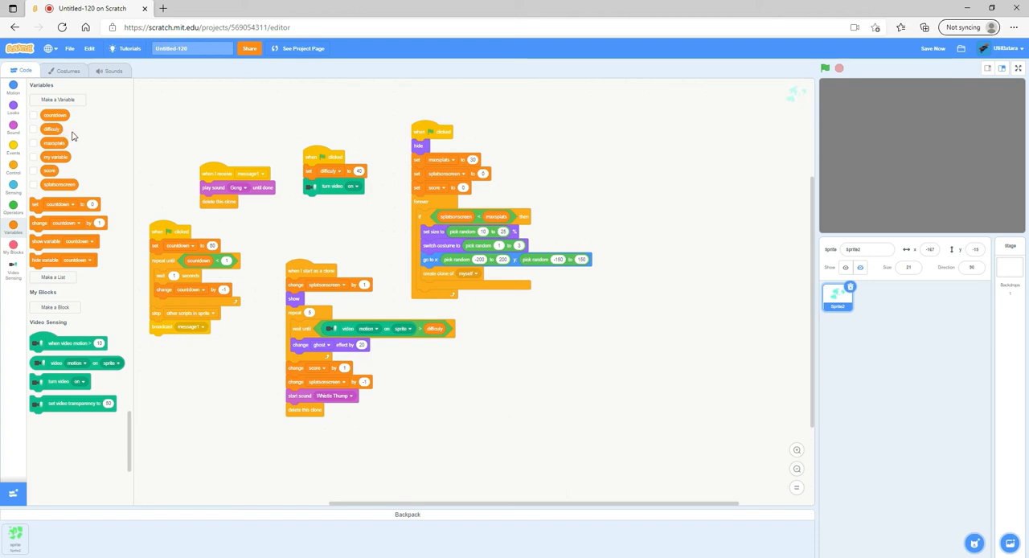
mouse_move(54, 142)
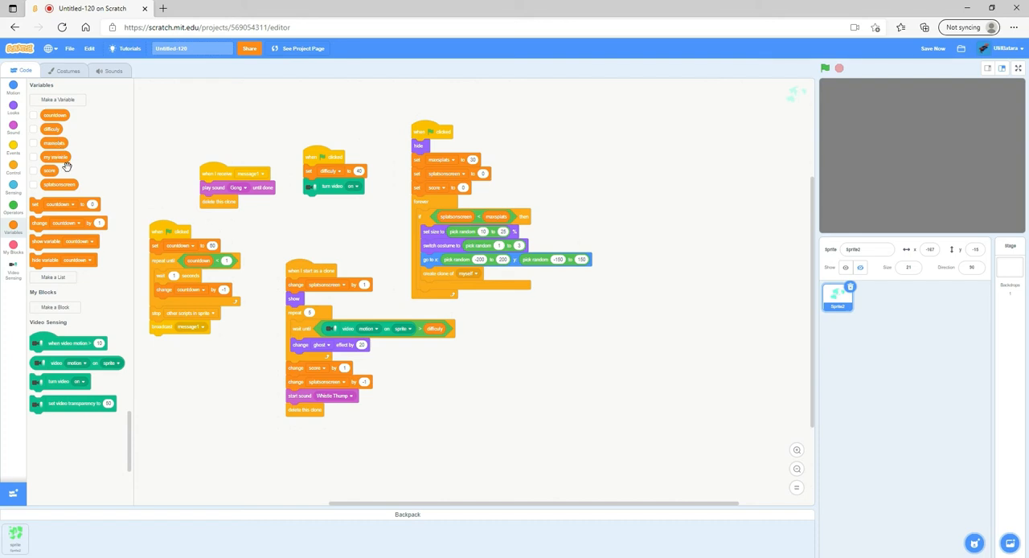
mouse_move(65, 163)
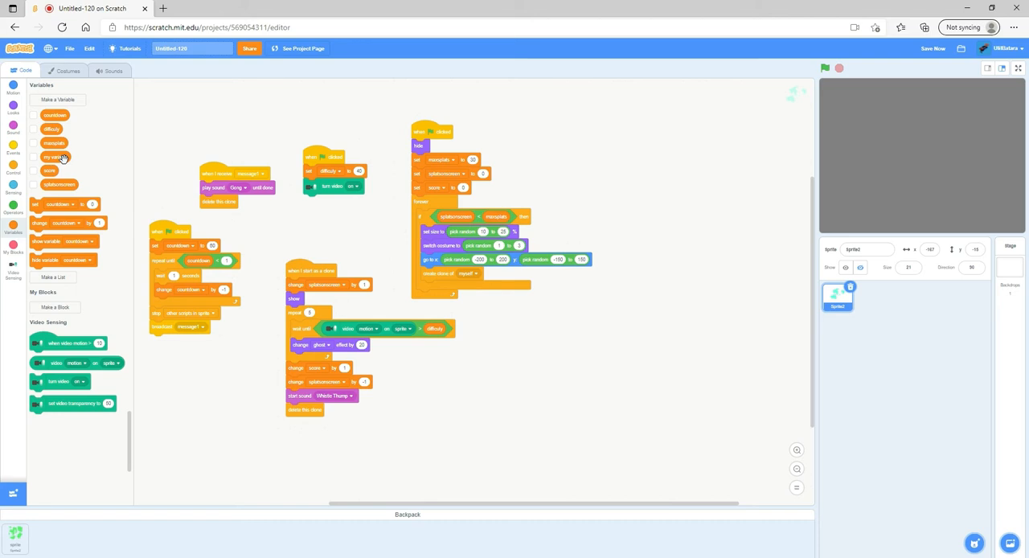
right_click(55, 156)
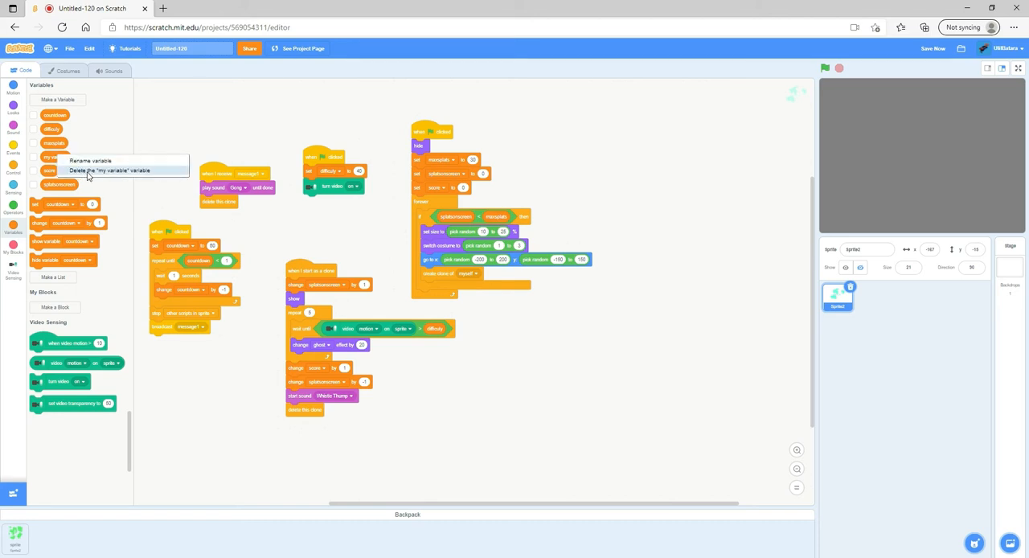
left_click(110, 169)
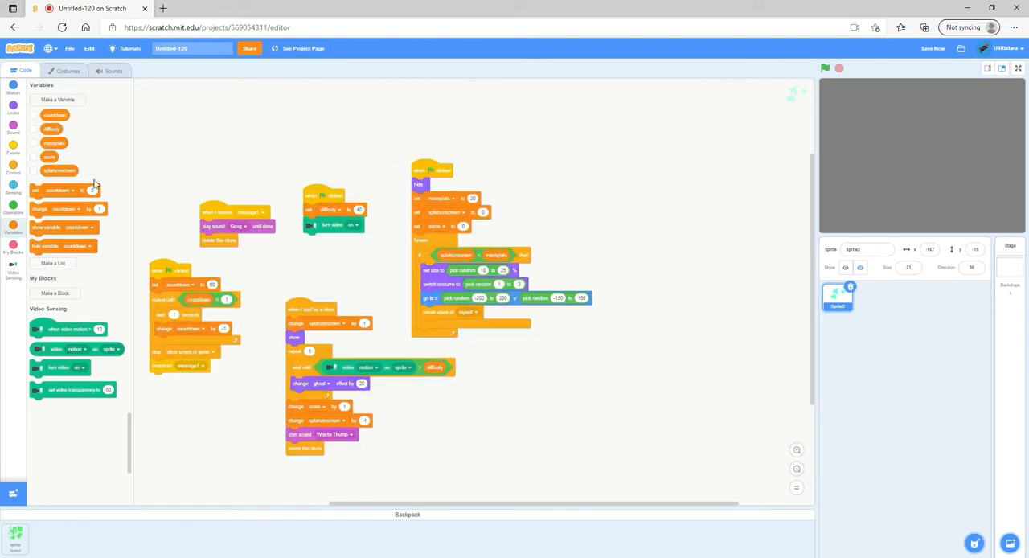
- Tick the score and countdown checkboxes to show both readouts on the stage
left_click(33, 156)
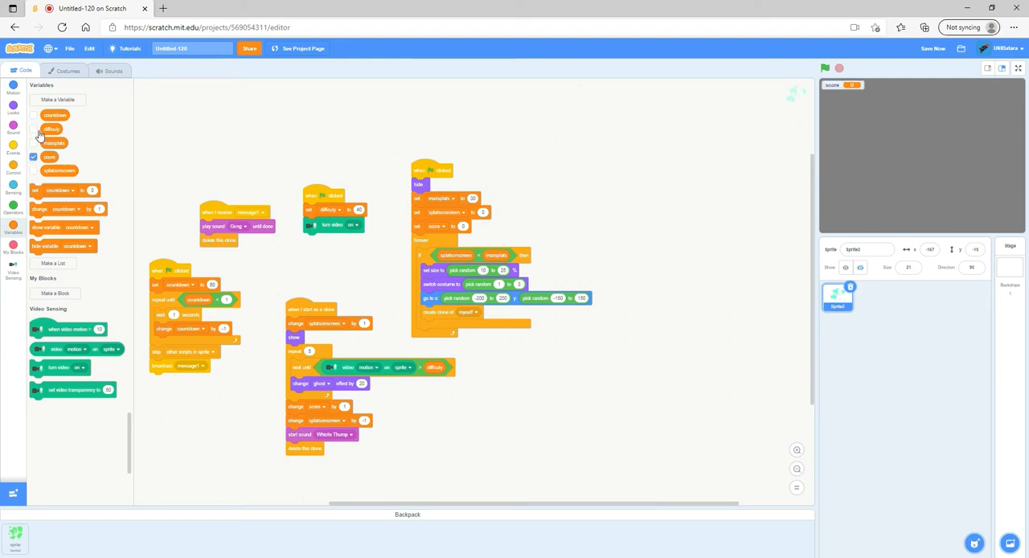
left_click(33, 115)
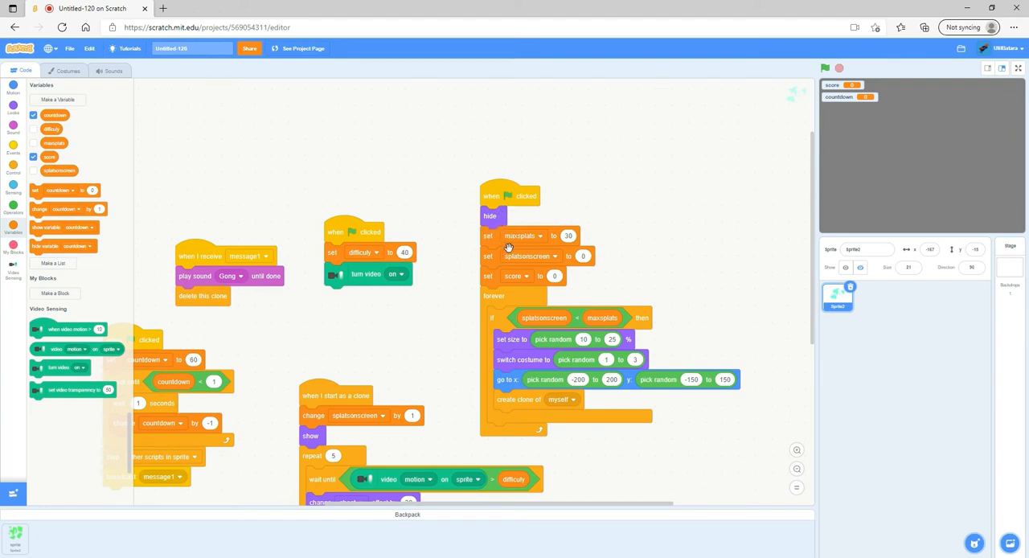
mouse_move(841, 225)
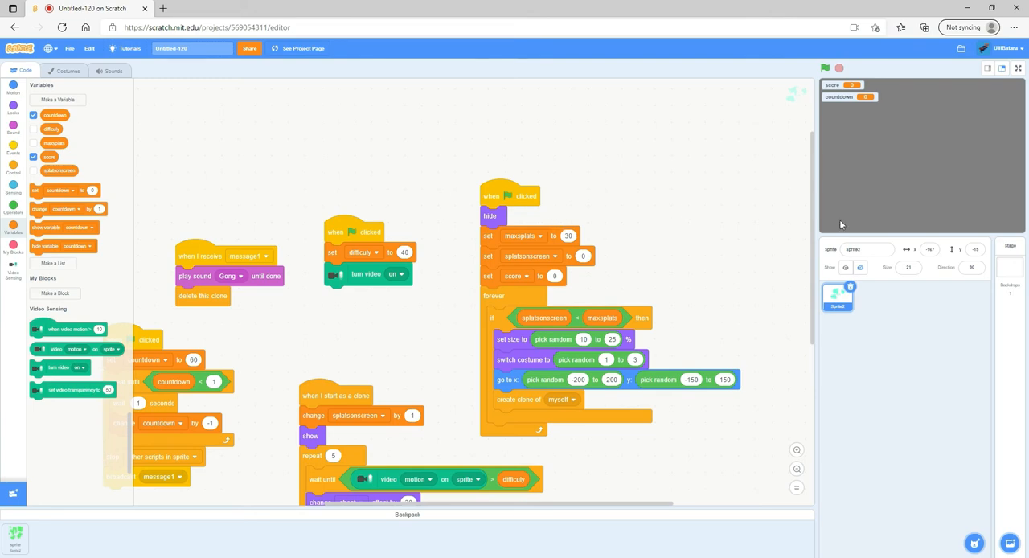
mouse_move(540, 207)
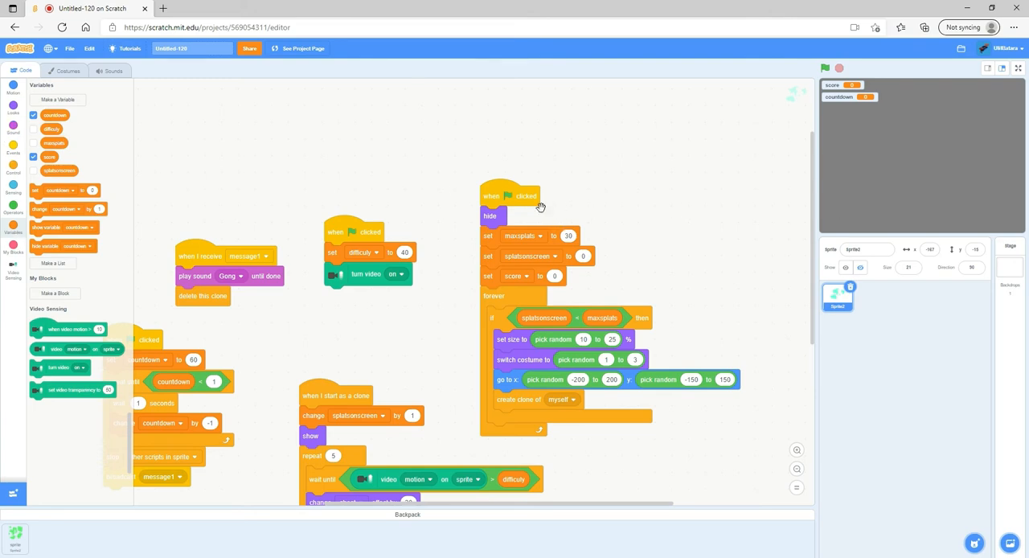
mouse_move(488, 180)
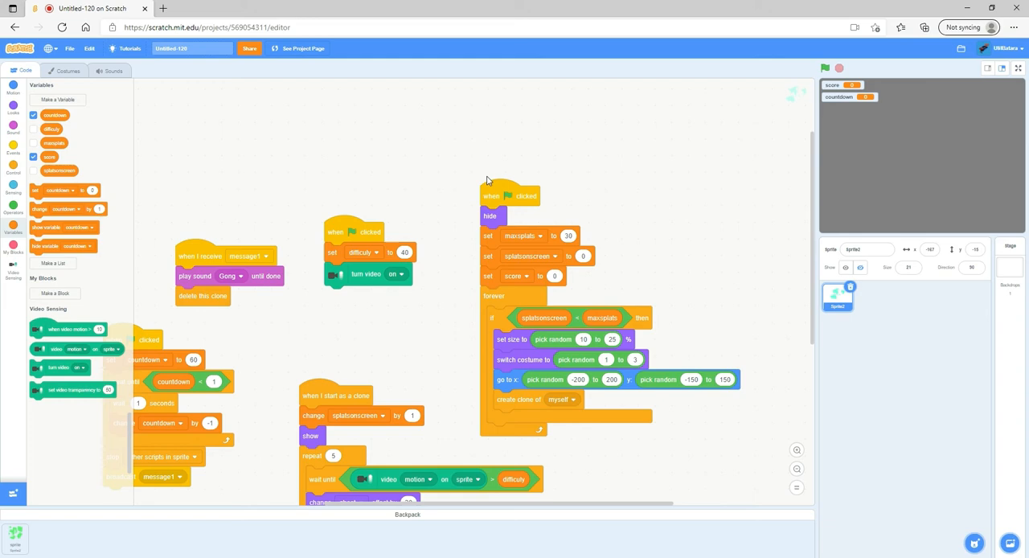
mouse_move(572, 252)
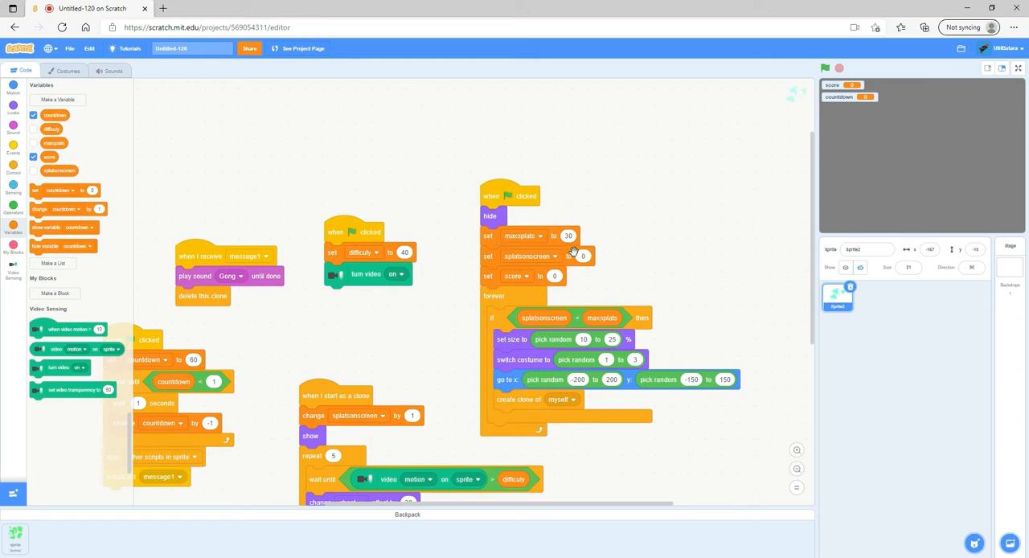
mouse_move(613, 229)
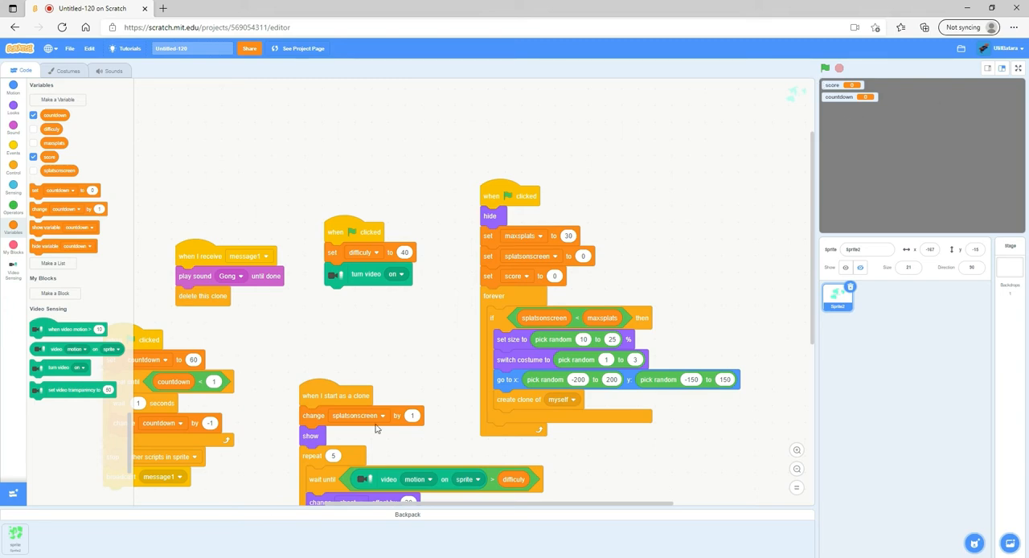
mouse_move(514, 305)
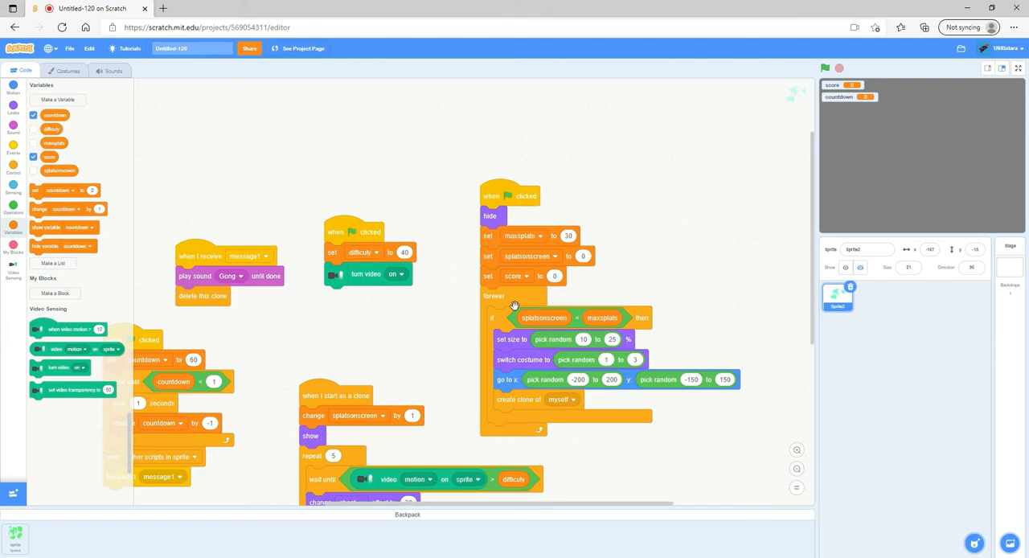
mouse_move(619, 329)
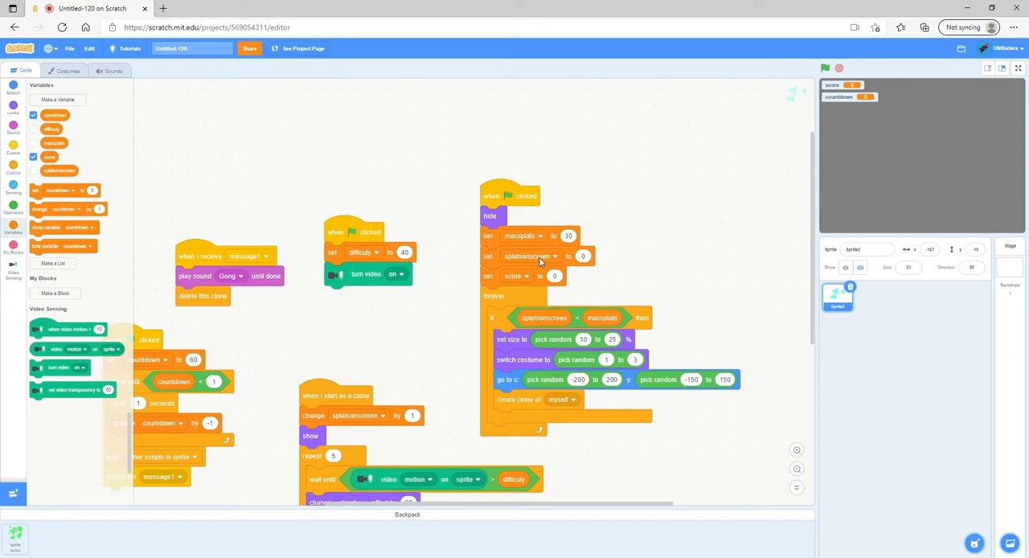
mouse_move(502, 255)
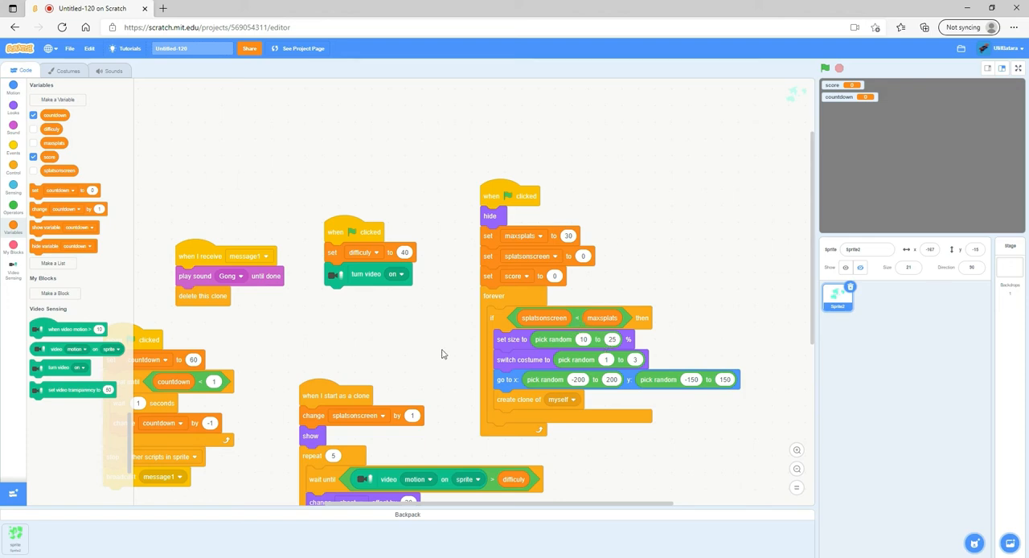
mouse_move(836, 446)
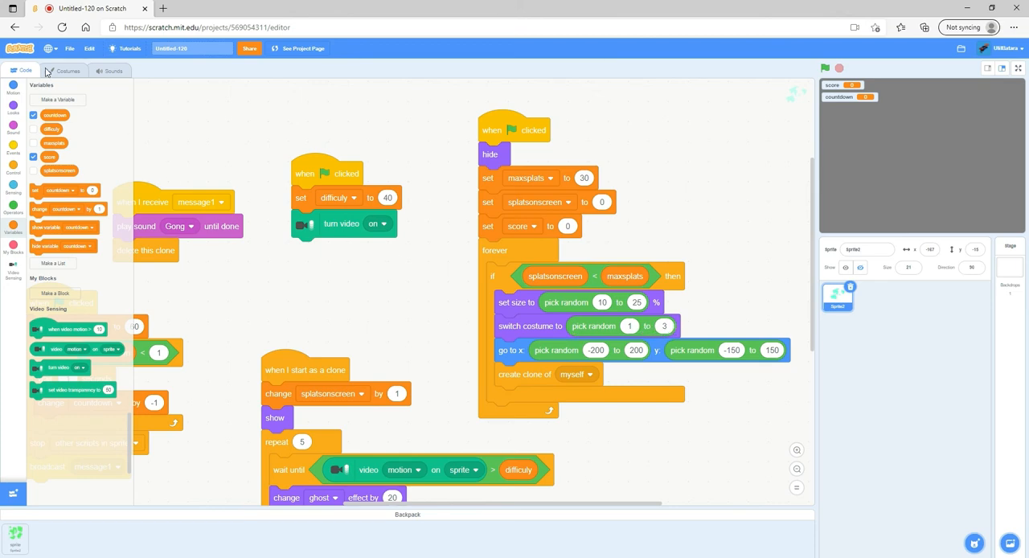
mouse_move(51, 75)
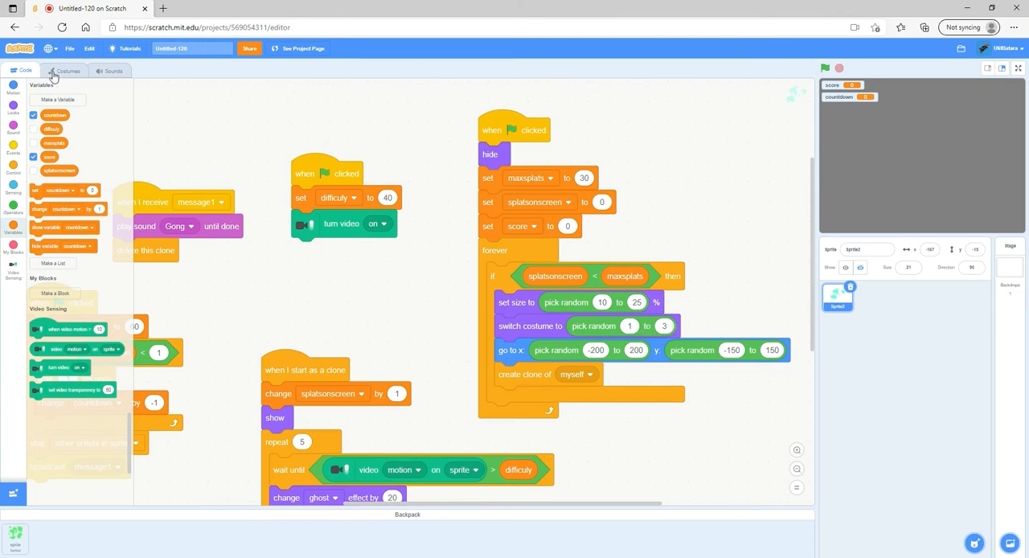
- View the cyan splat drawing in costume3, then return to the scripts
left_click(67, 71)
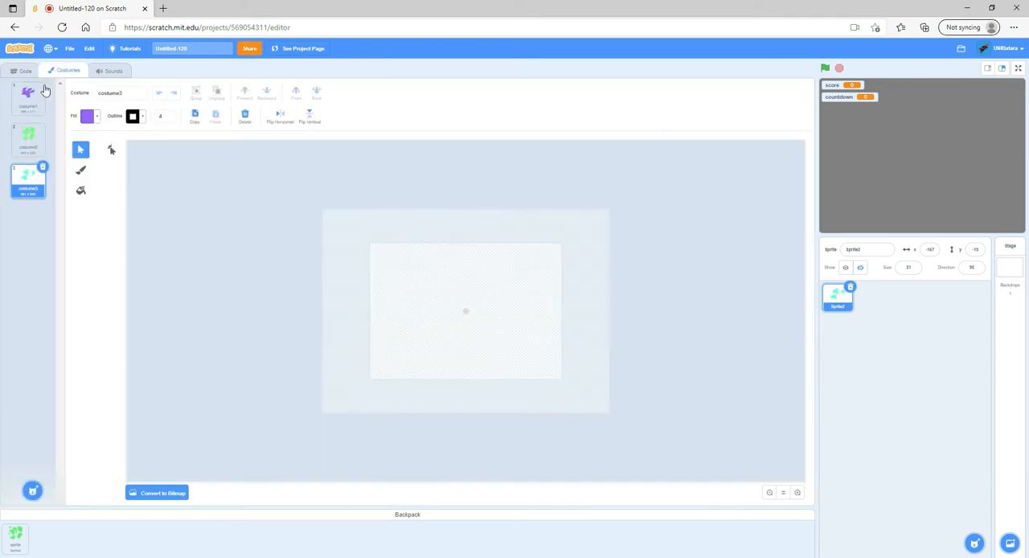
left_click(27, 180)
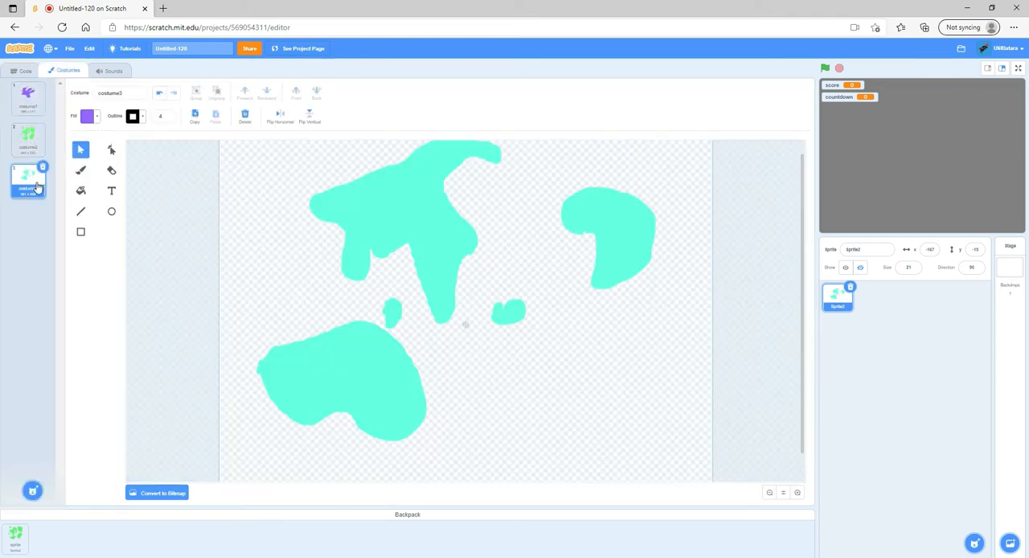
mouse_move(39, 72)
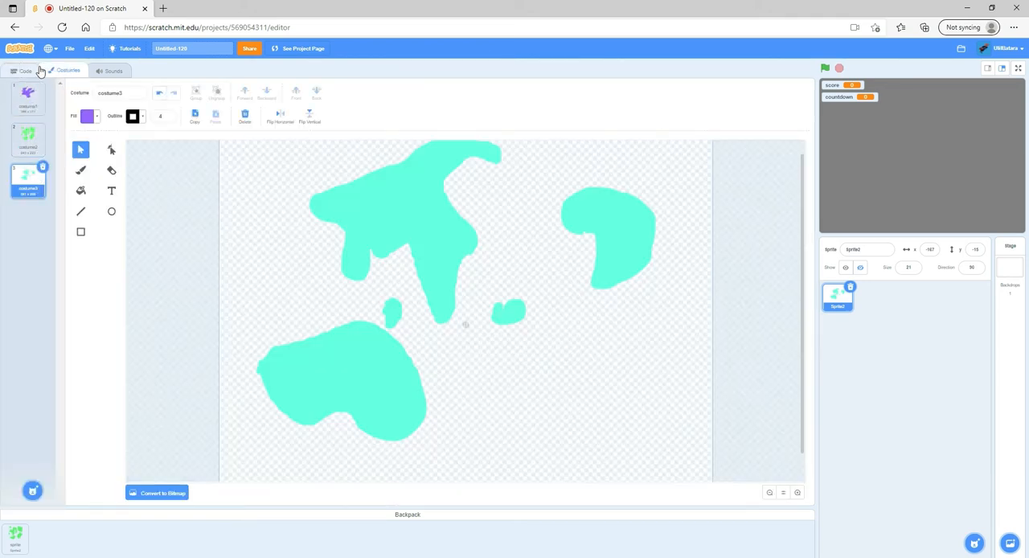
left_click(25, 70)
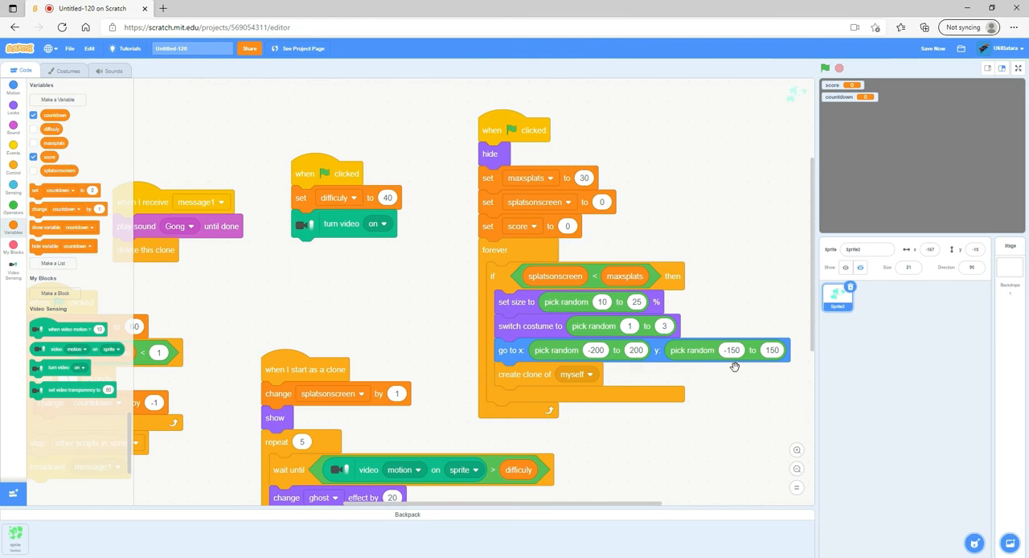
left_click(770, 350)
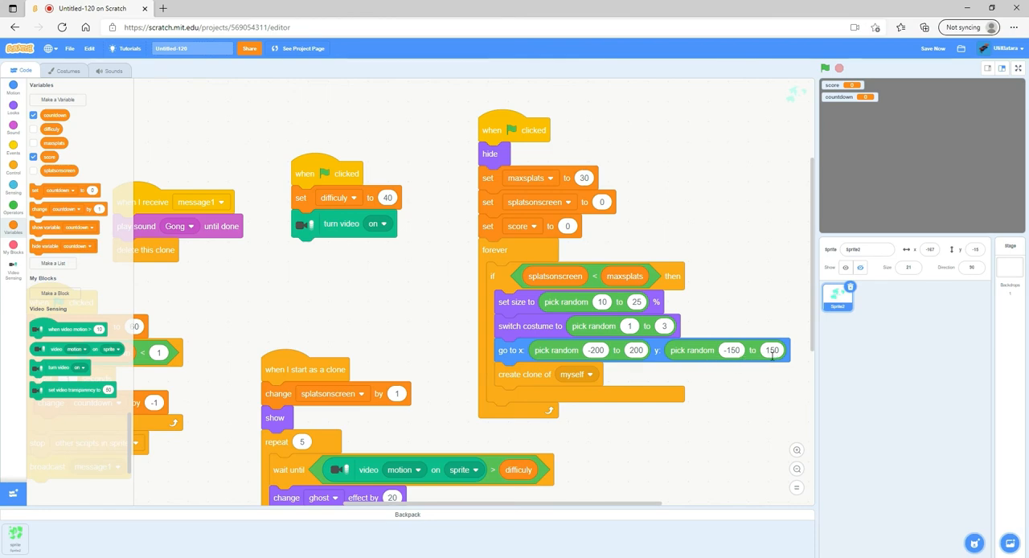
mouse_move(519, 384)
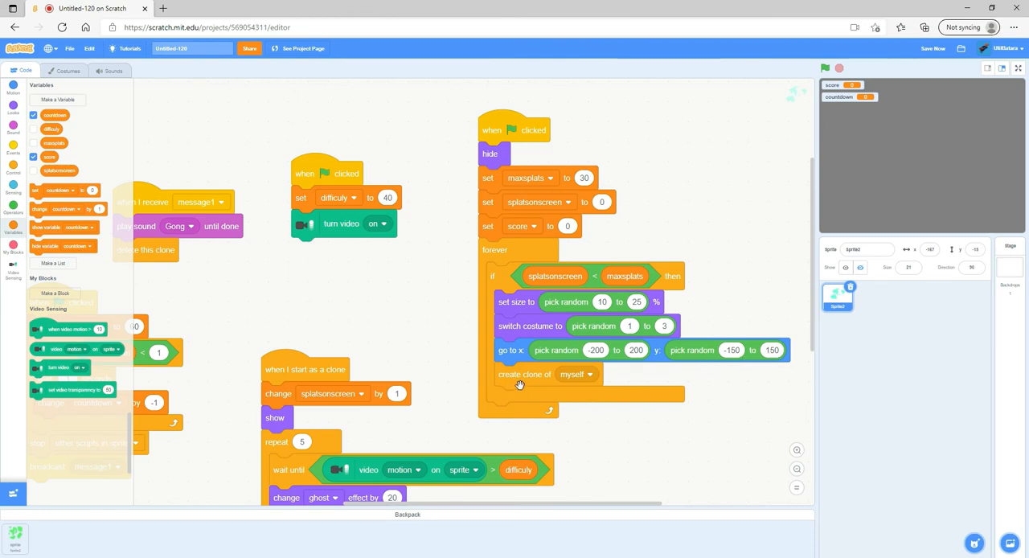
mouse_move(664, 431)
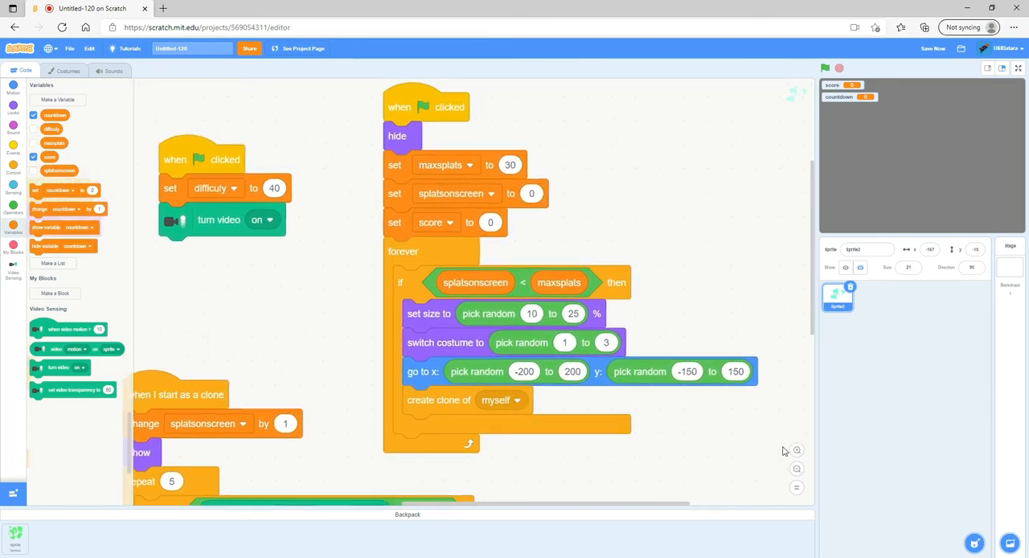
mouse_move(593, 234)
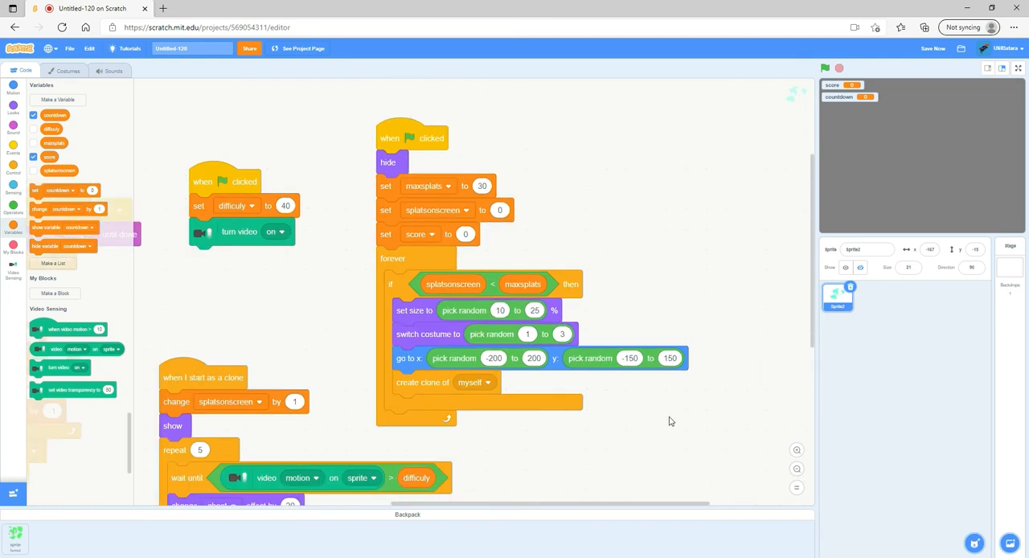
scroll("down", 3)
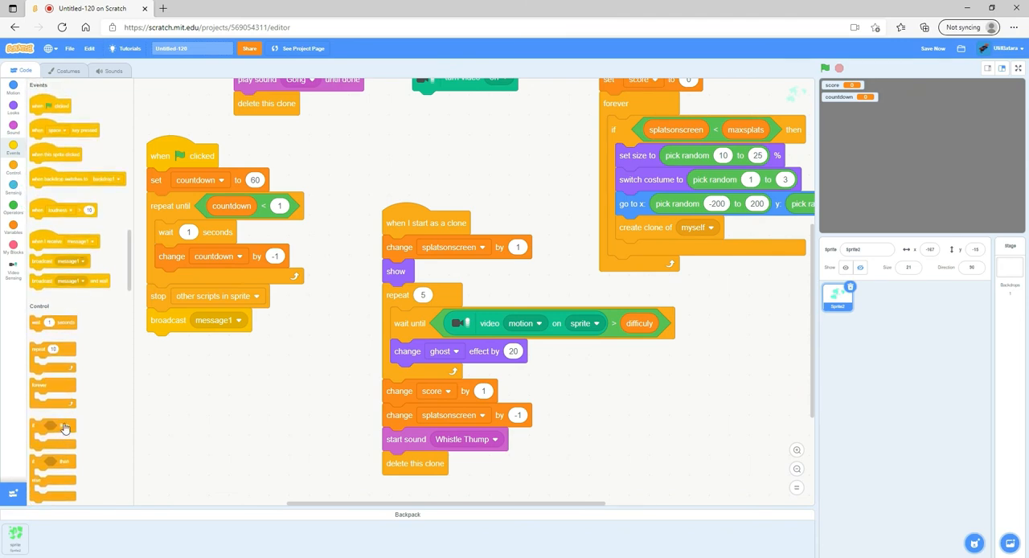
scroll("down", 3)
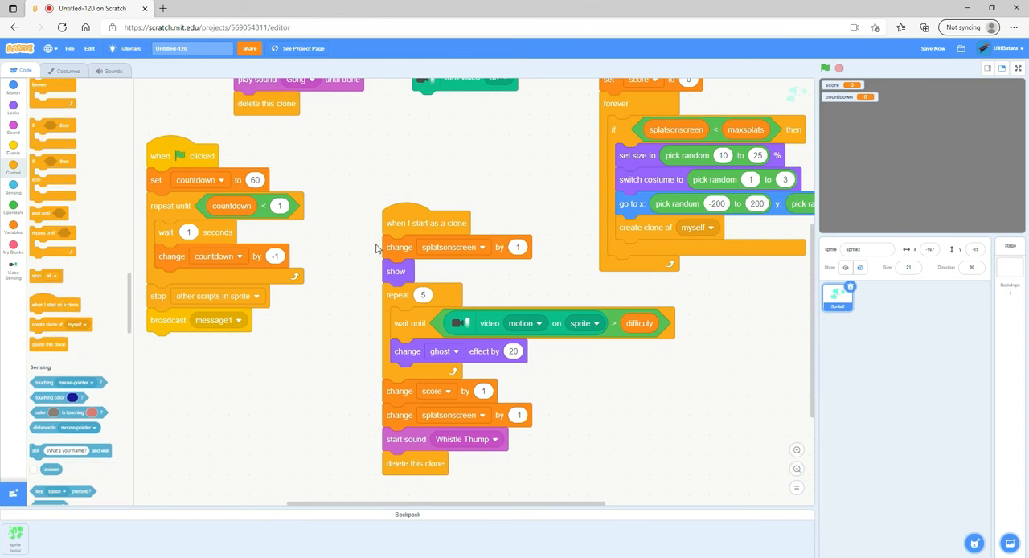
mouse_move(412, 61)
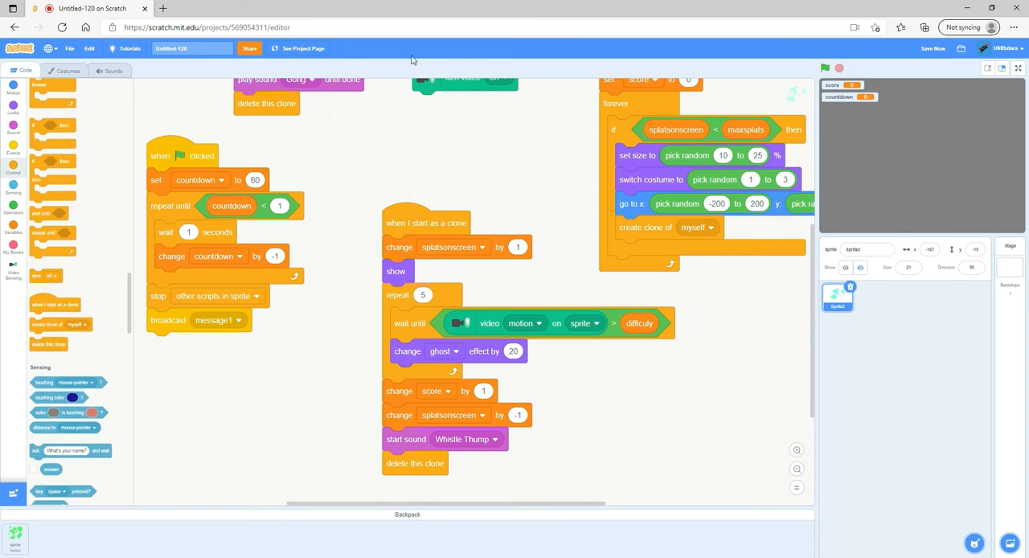
mouse_move(686, 129)
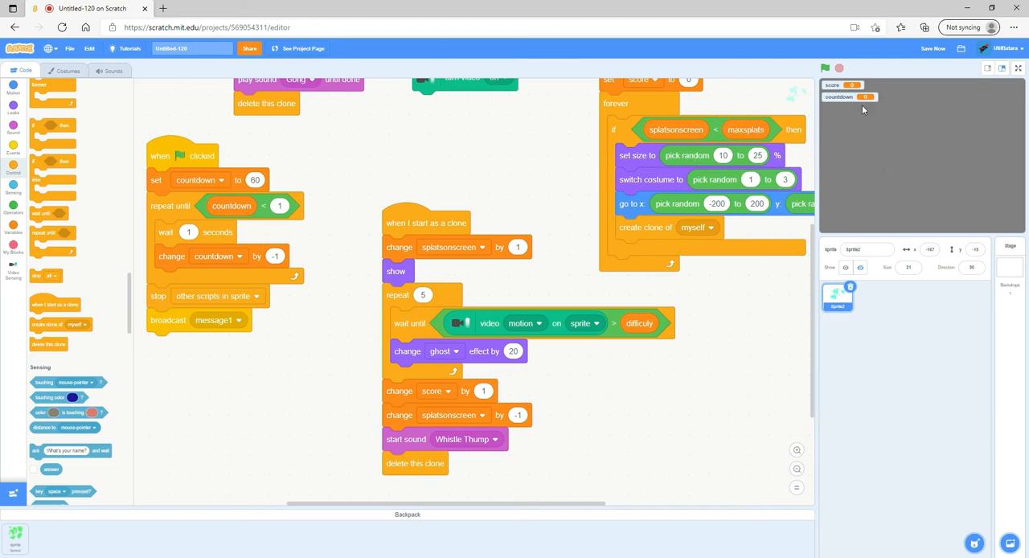
mouse_move(768, 135)
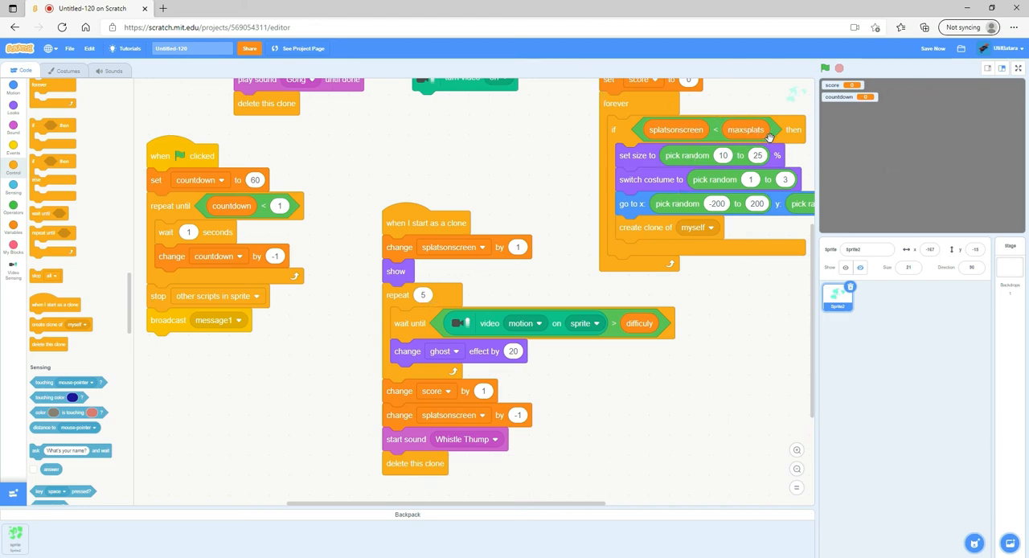
mouse_move(444, 283)
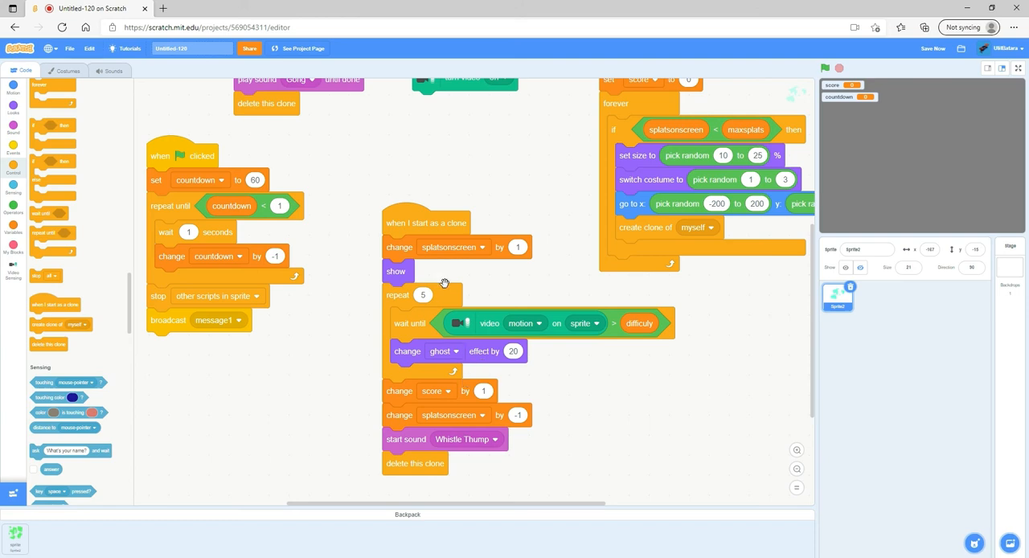
mouse_move(412, 277)
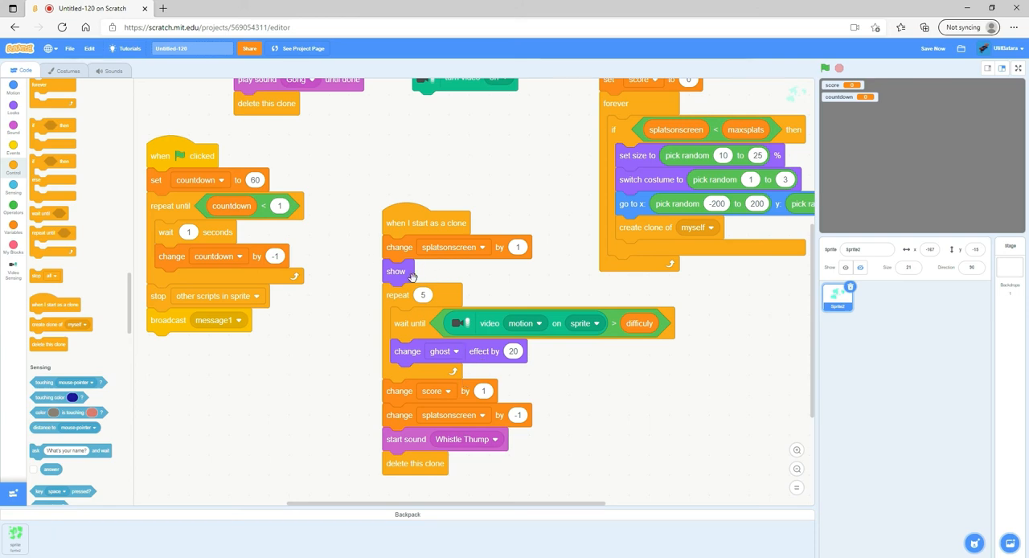
mouse_move(537, 297)
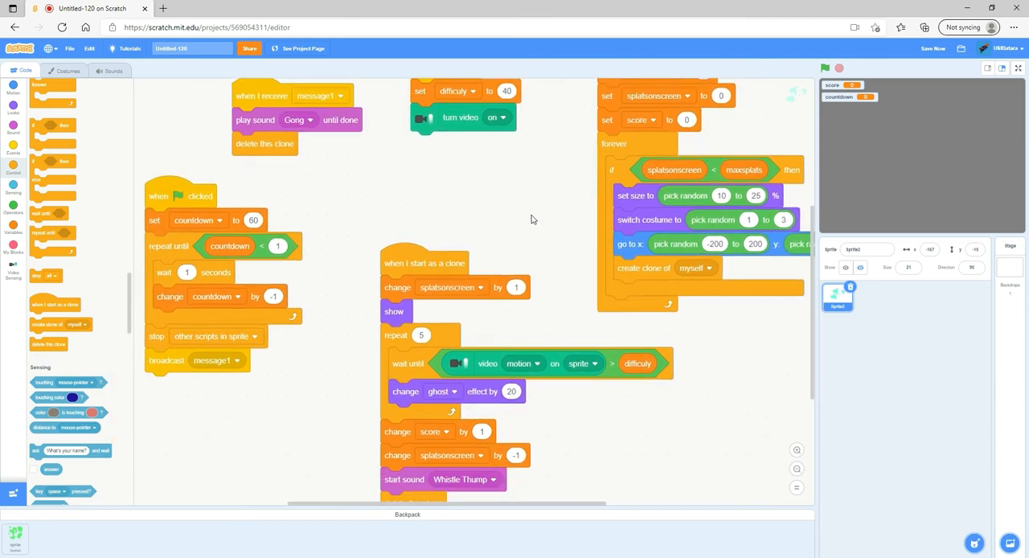
scroll("down", 3)
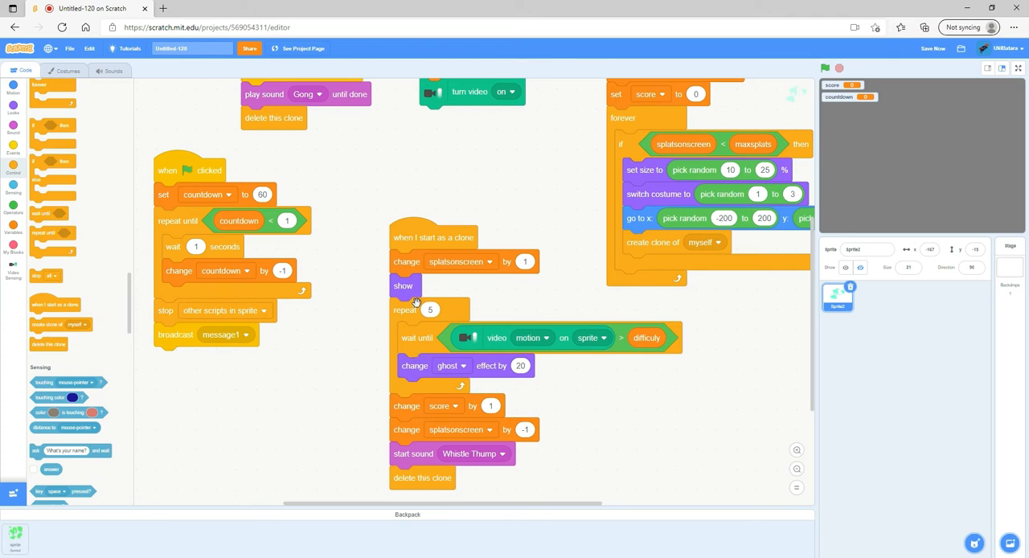
mouse_move(418, 338)
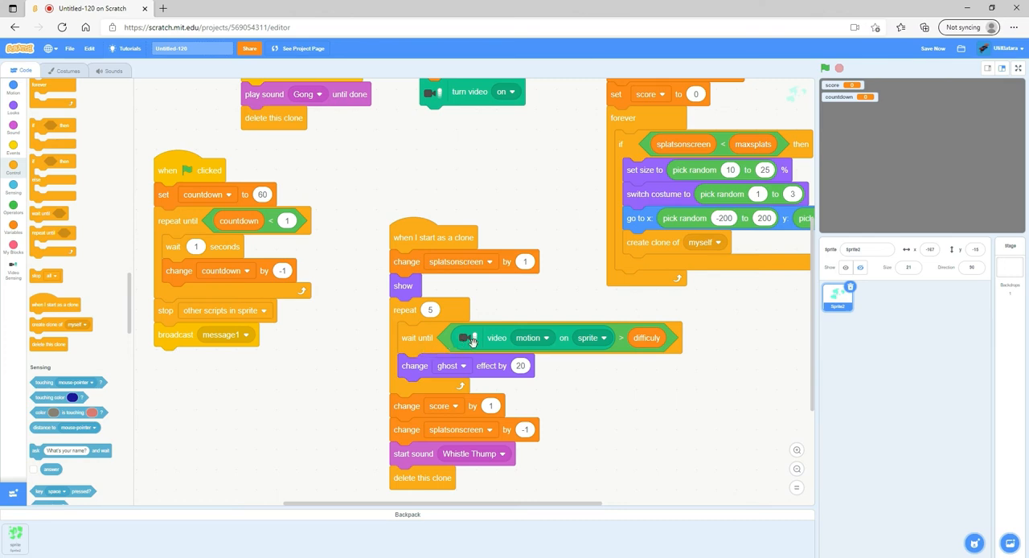
mouse_move(22, 277)
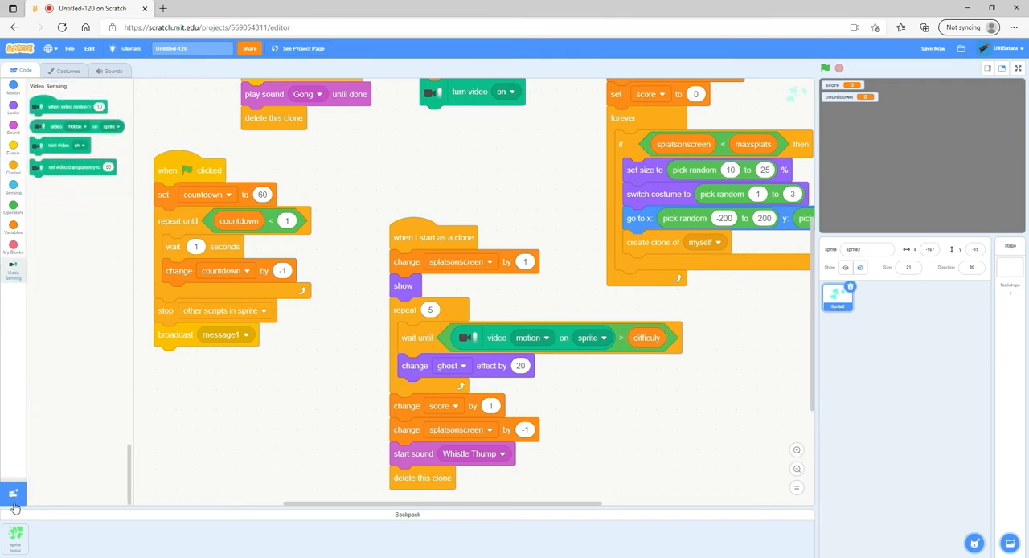
left_click(14, 494)
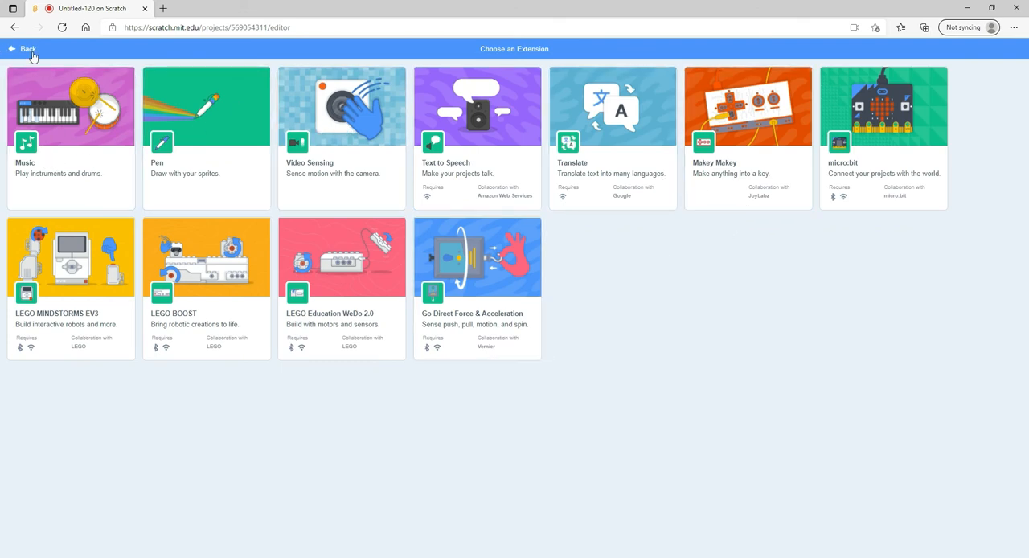
left_click(24, 49)
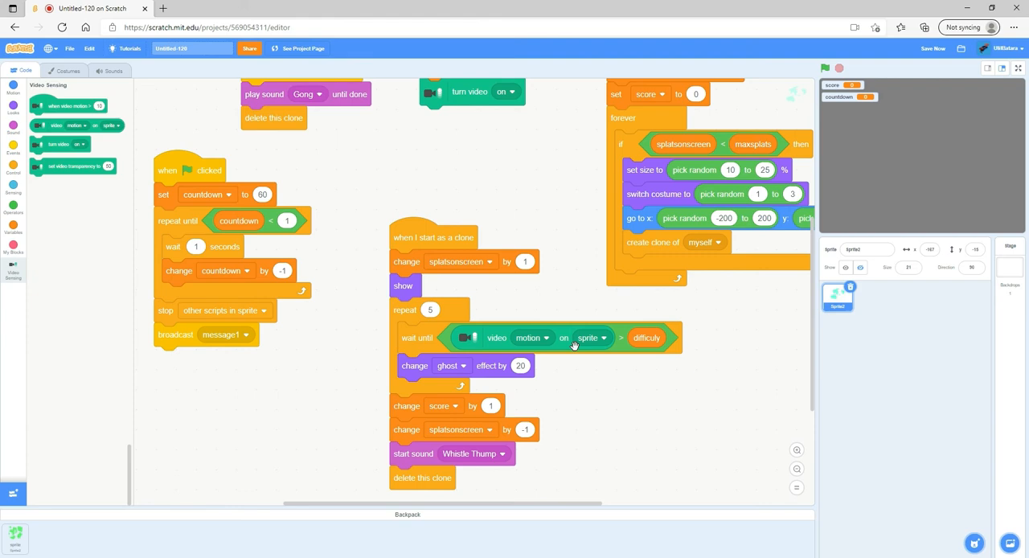
mouse_move(566, 350)
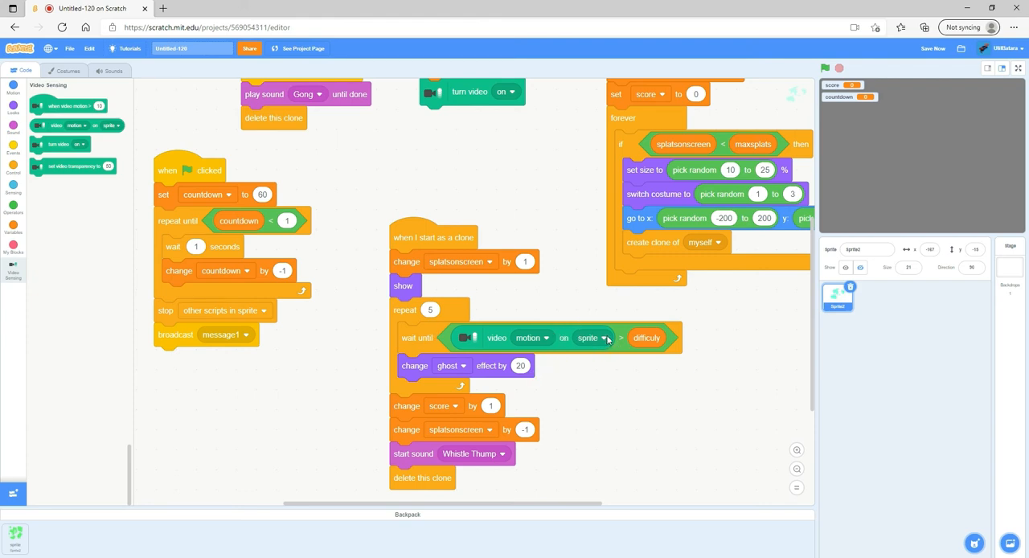
mouse_move(651, 384)
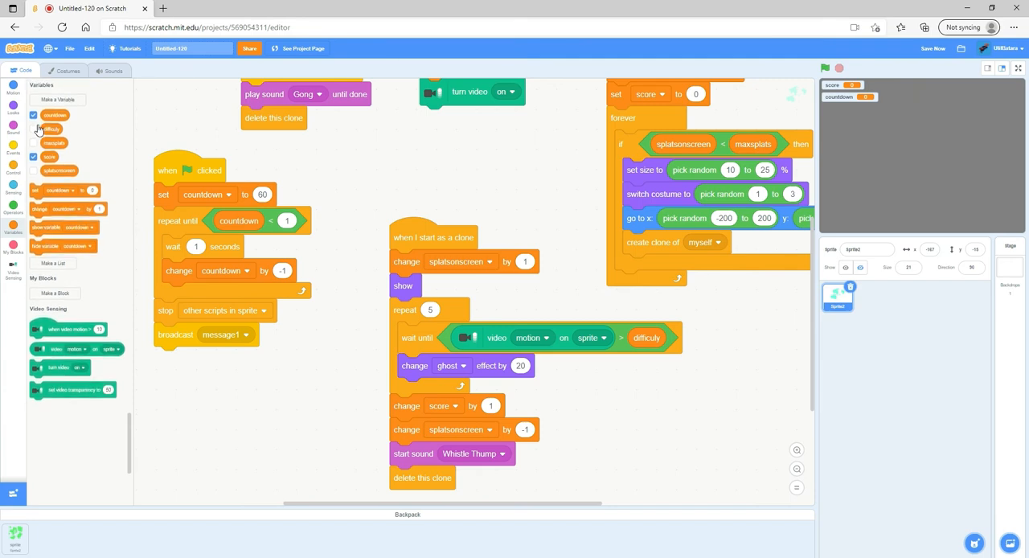
- Show the 'difficuly' variable on stage and rename it to 'difficulty'
left_click(34, 130)
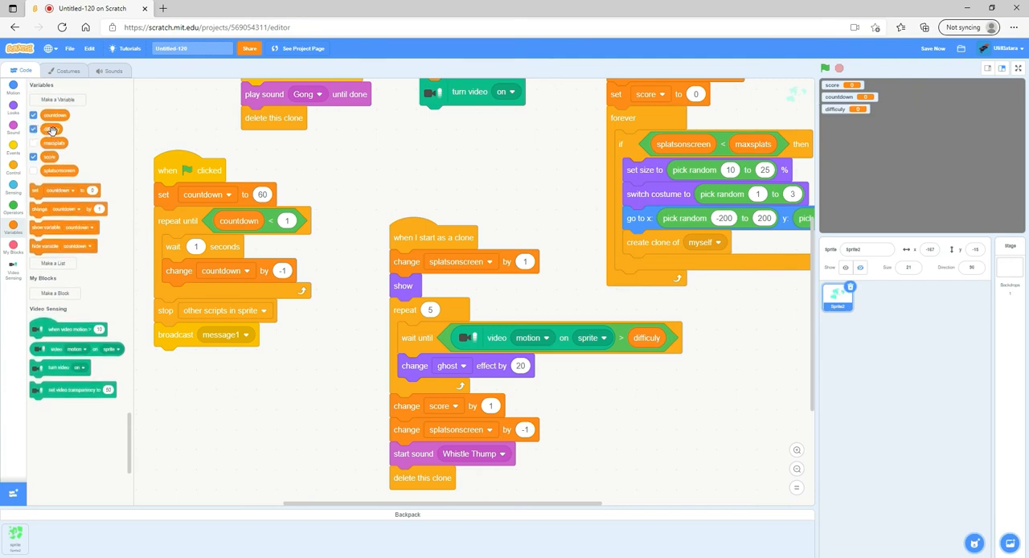
right_click(53, 130)
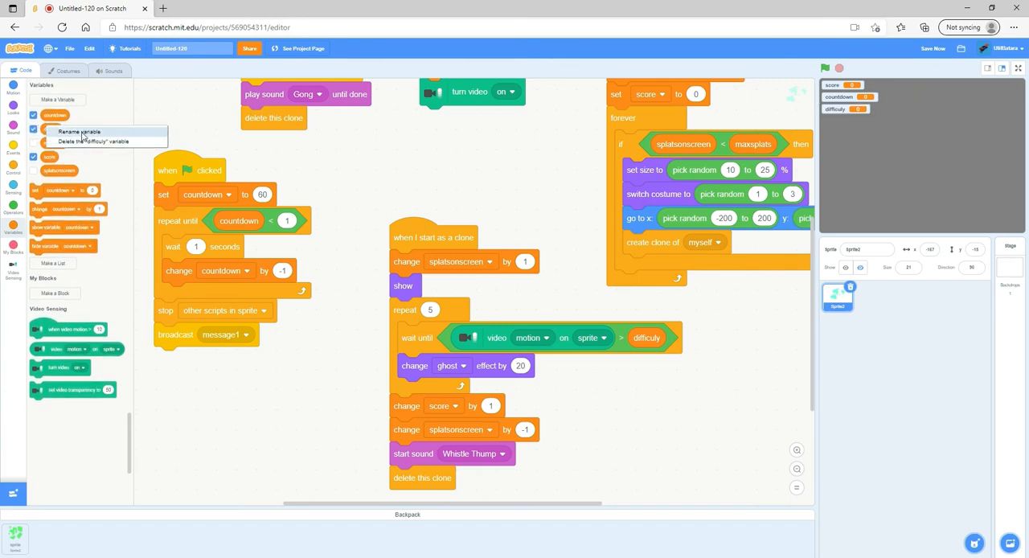
left_click(80, 131)
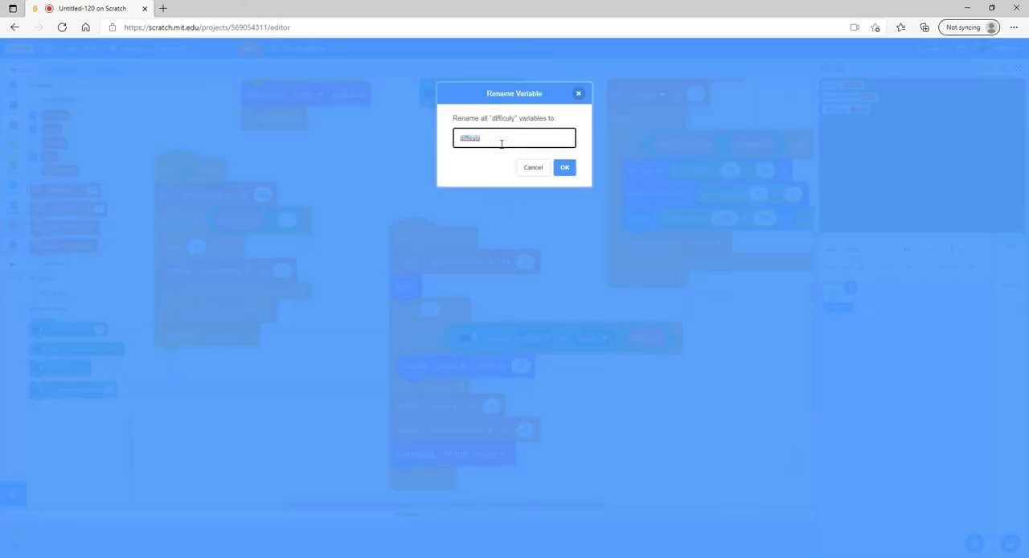
type("diff")
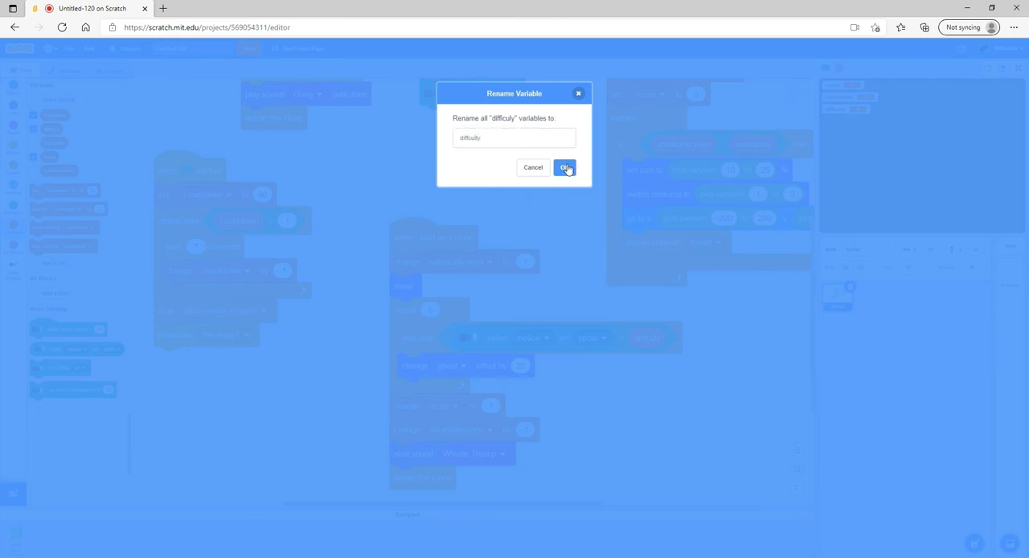
left_click(564, 167)
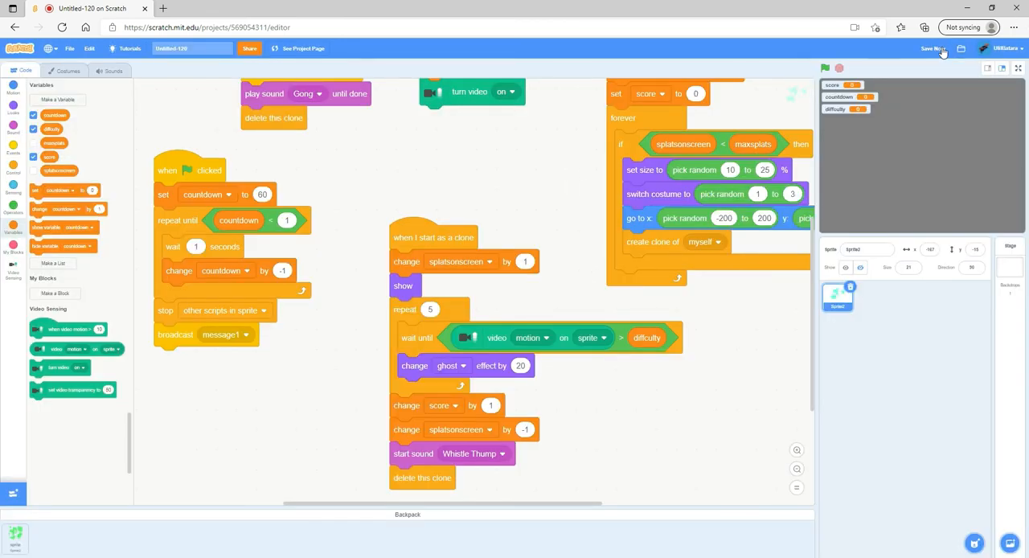
left_click(933, 48)
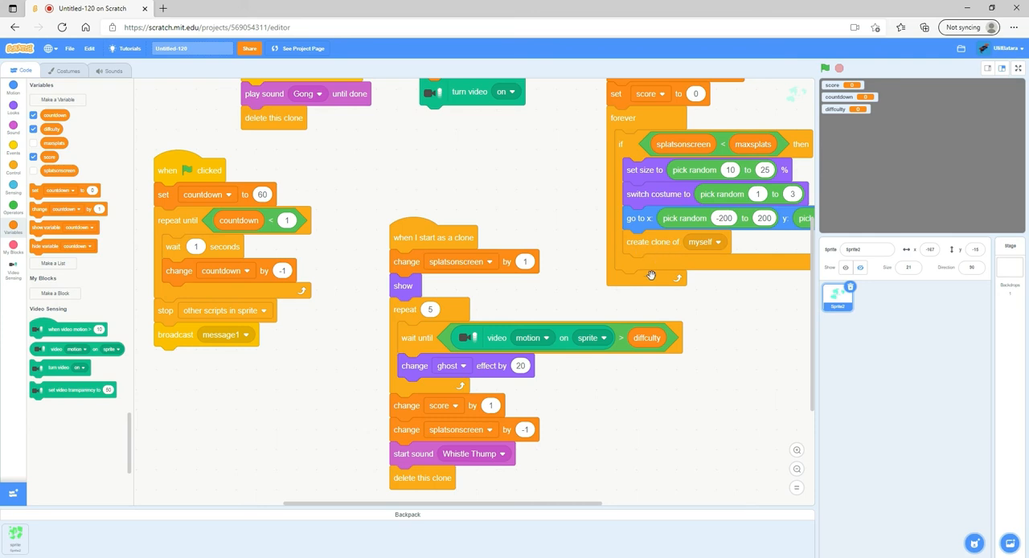
mouse_move(785, 275)
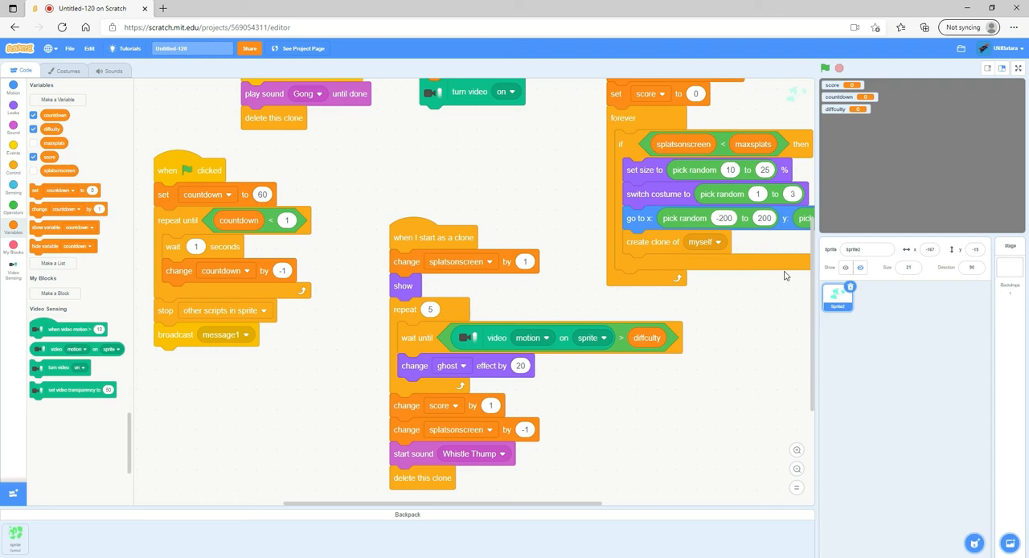
mouse_move(589, 345)
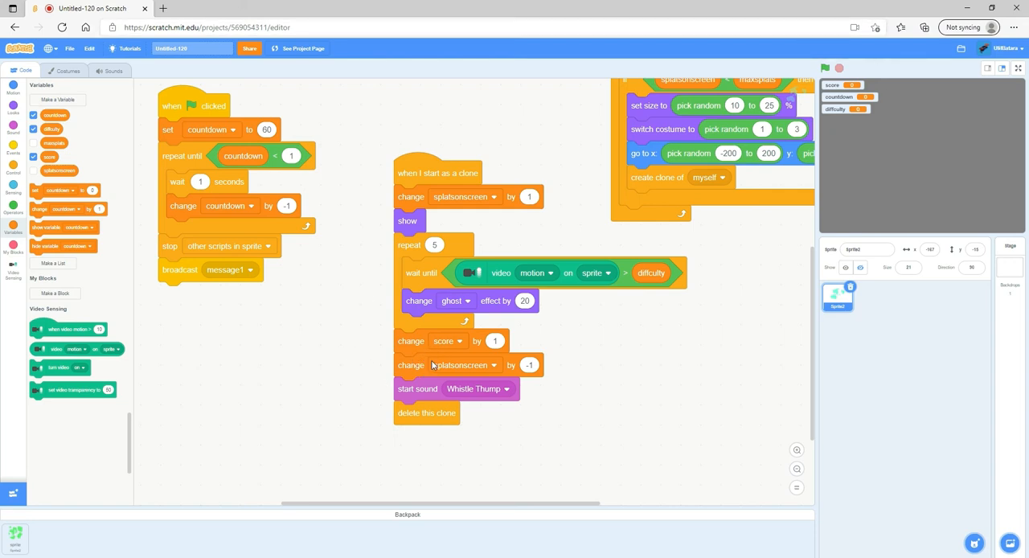
mouse_move(547, 368)
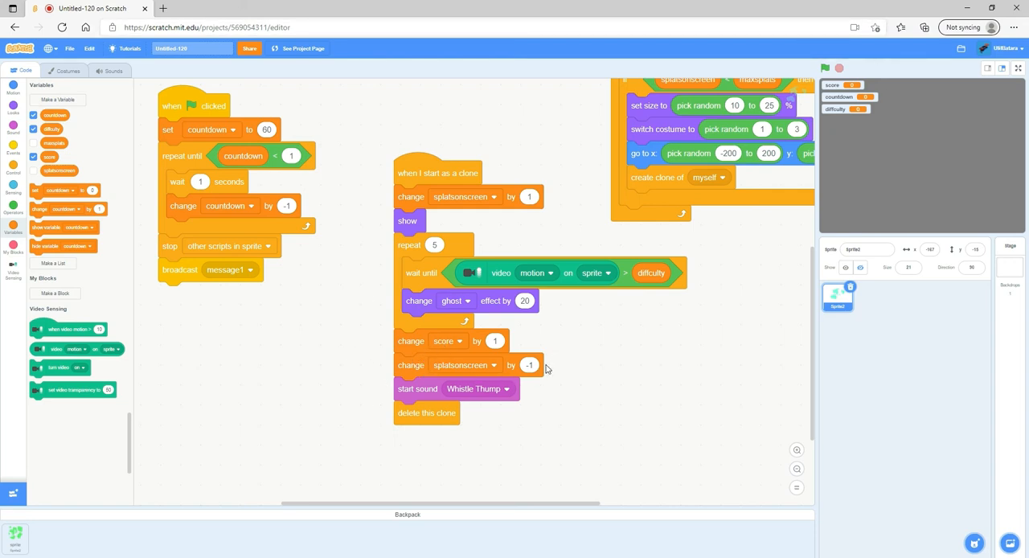
mouse_move(565, 220)
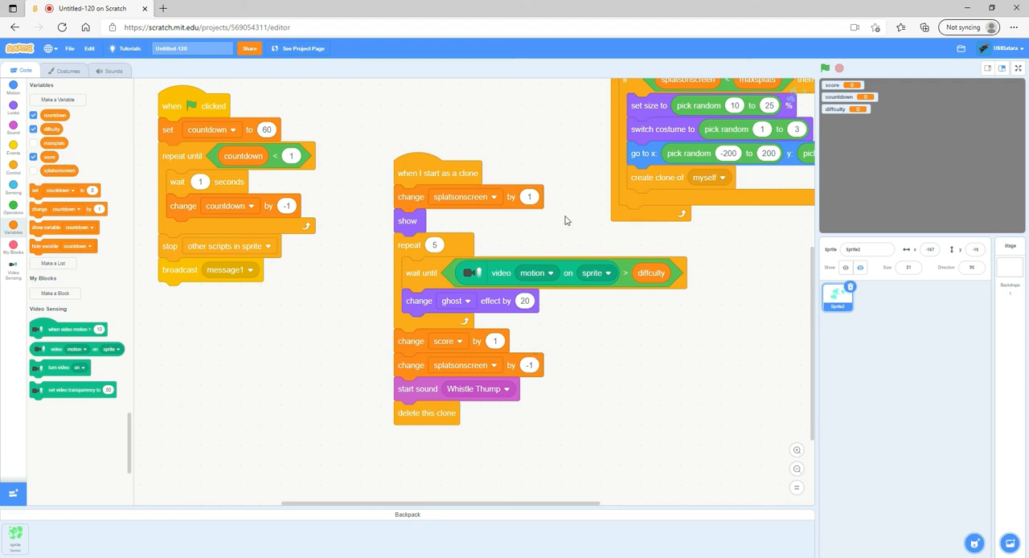
mouse_move(358, 530)
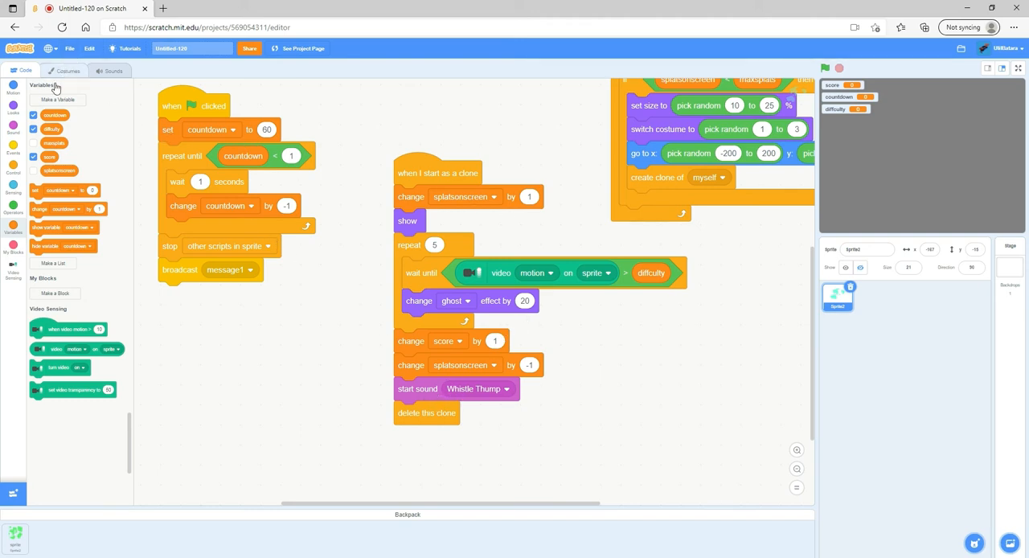
left_click(66, 71)
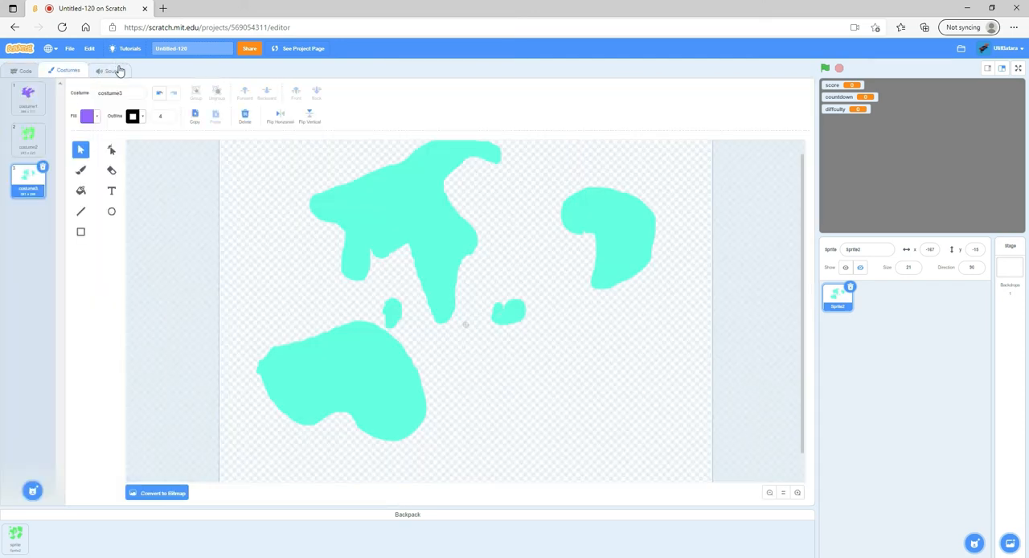
left_click(110, 70)
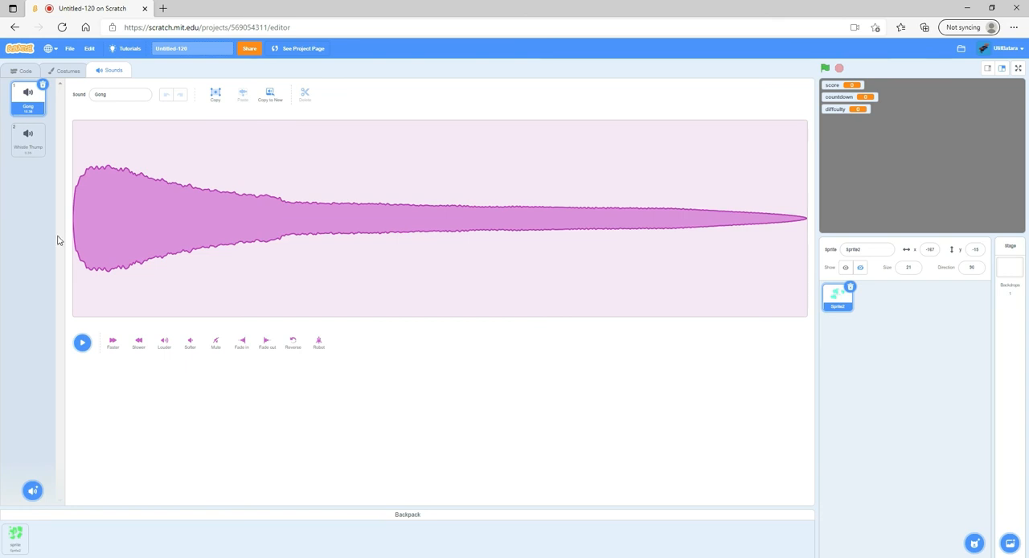
left_click(28, 139)
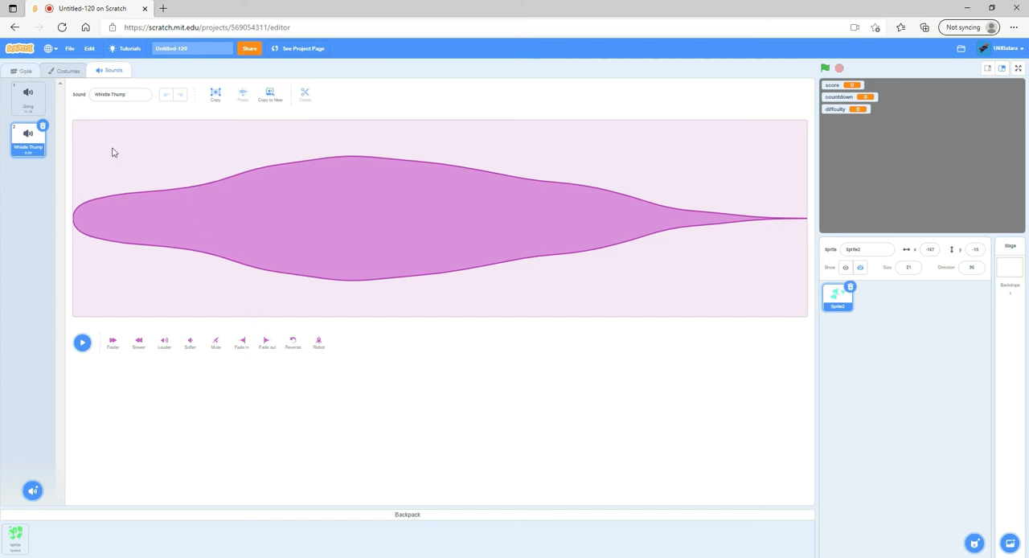
left_click(25, 71)
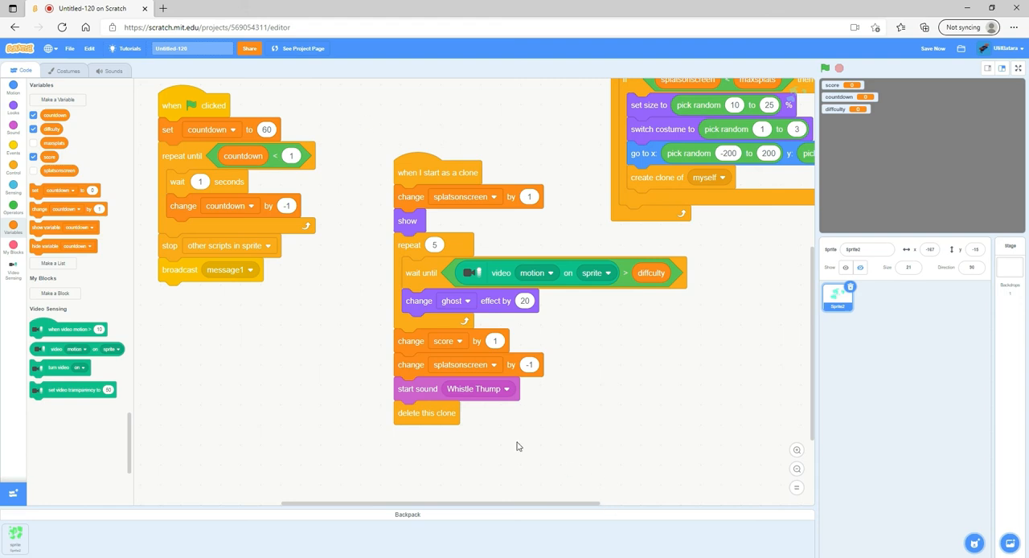
mouse_move(568, 444)
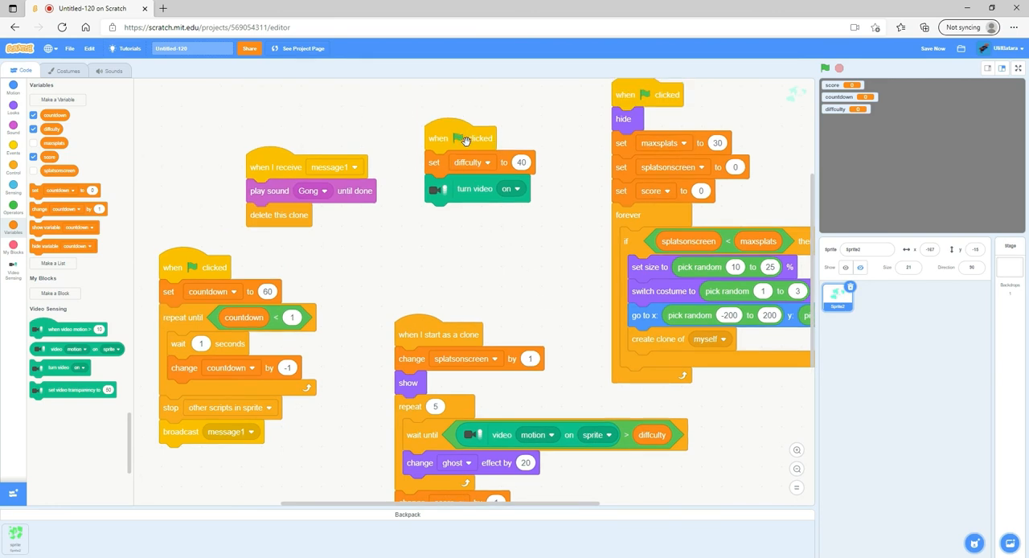
mouse_move(464, 127)
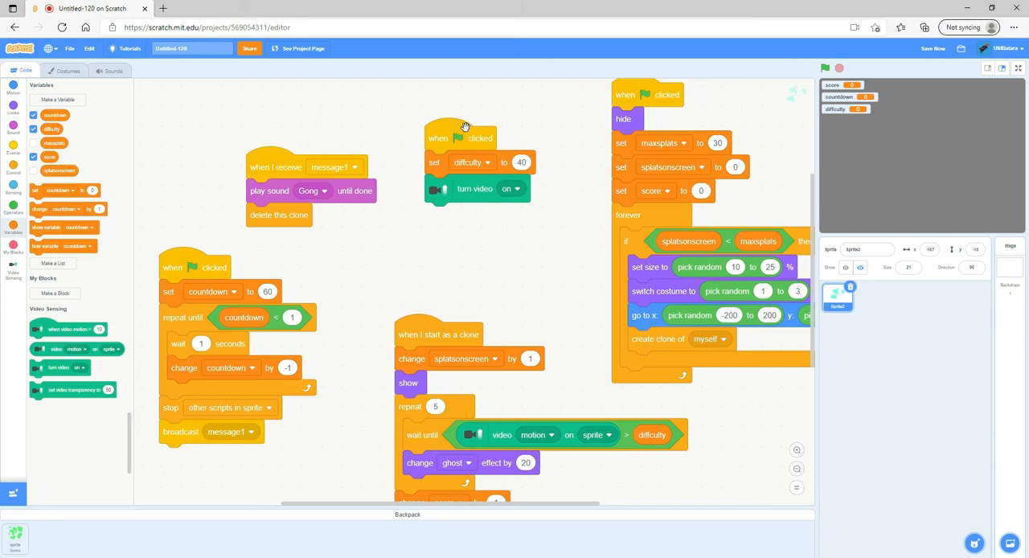
mouse_move(530, 169)
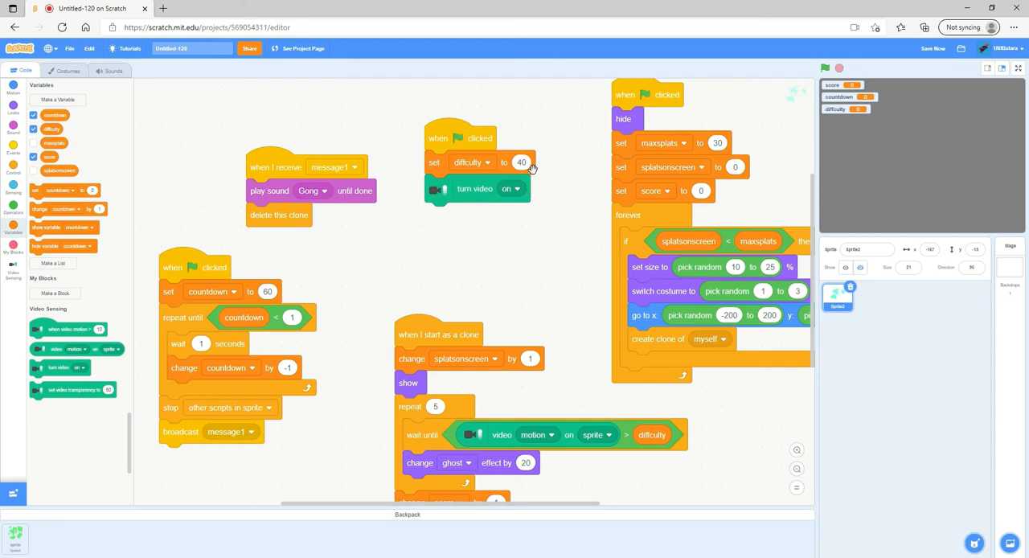
mouse_move(498, 188)
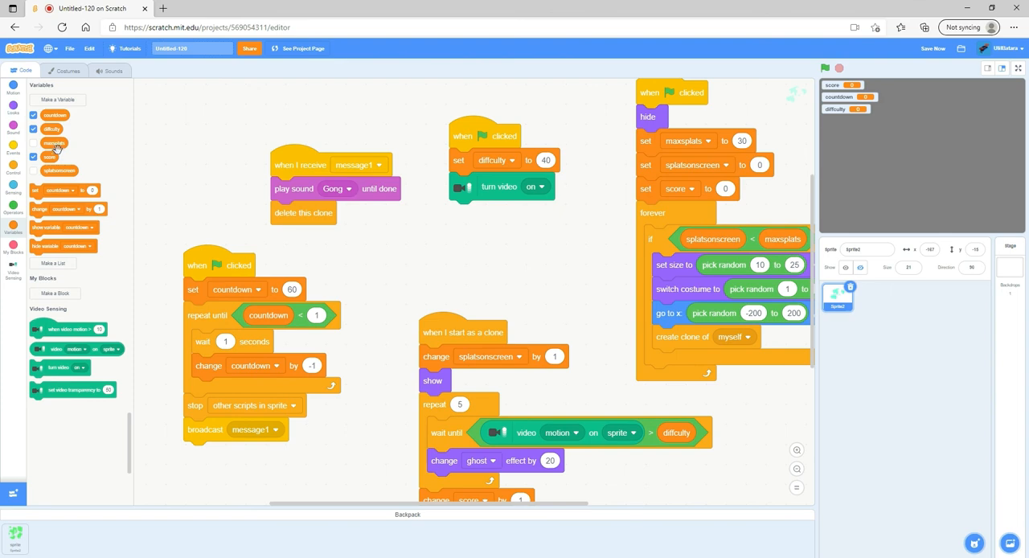
- Untick the difficulty checkbox to hide its readout from the stage
left_click(33, 129)
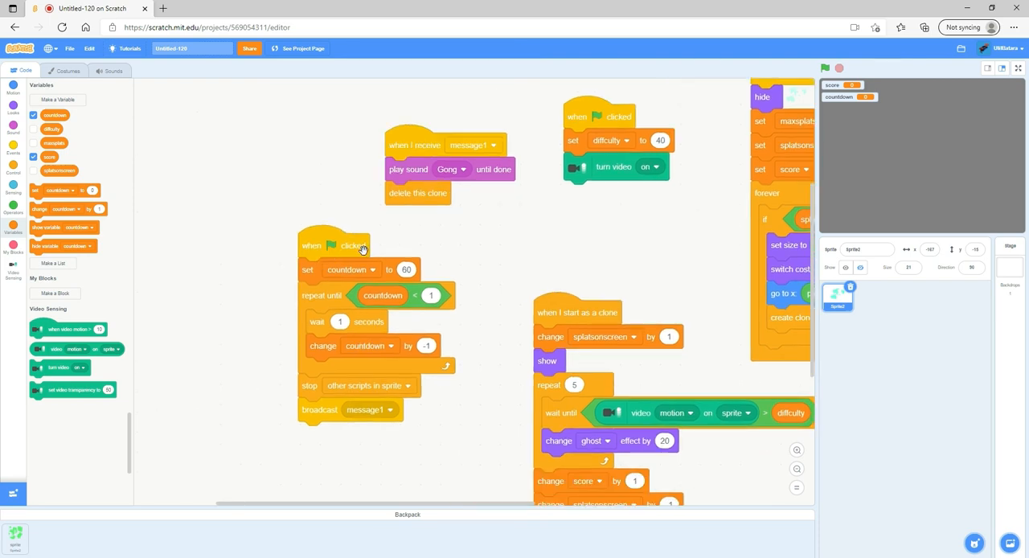
mouse_move(416, 285)
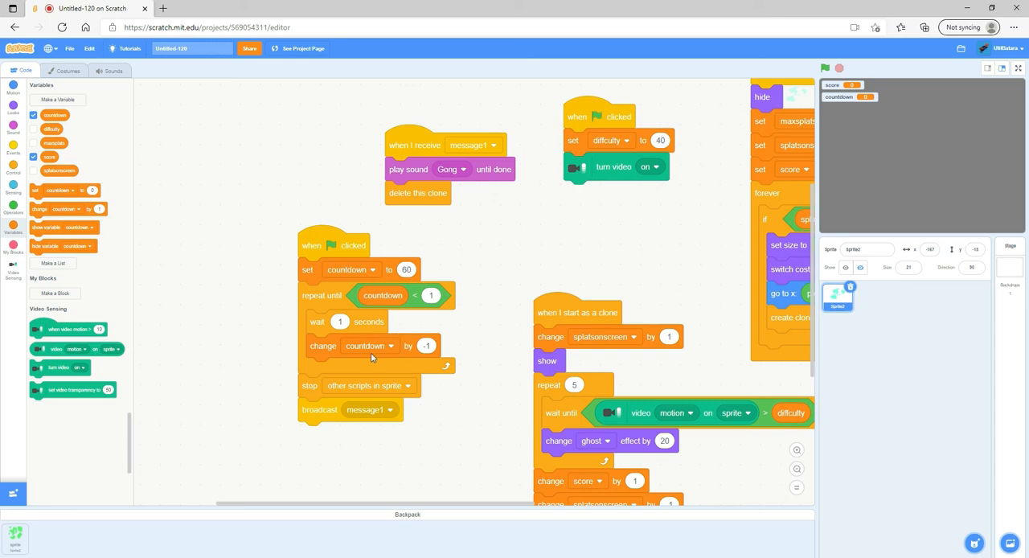
mouse_move(439, 359)
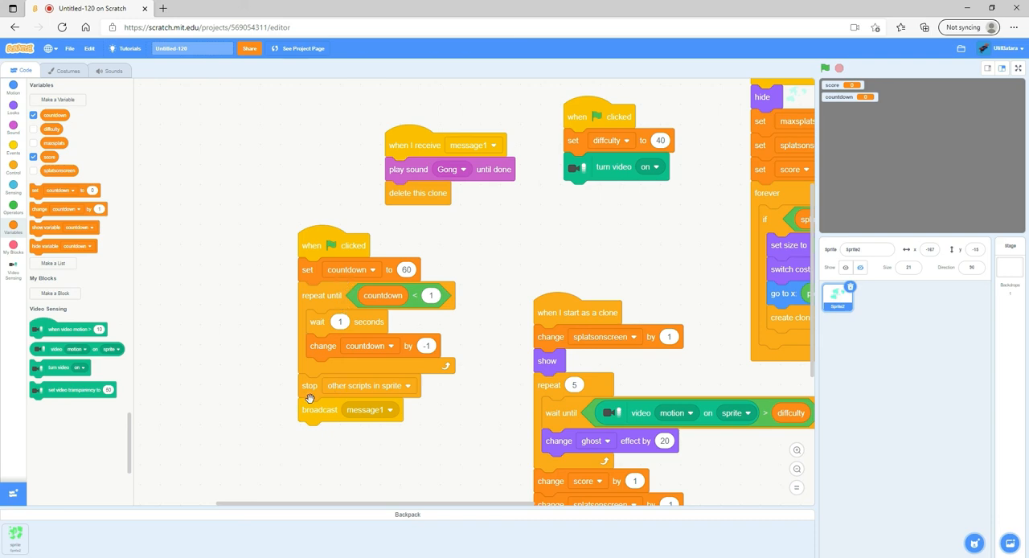
mouse_move(216, 138)
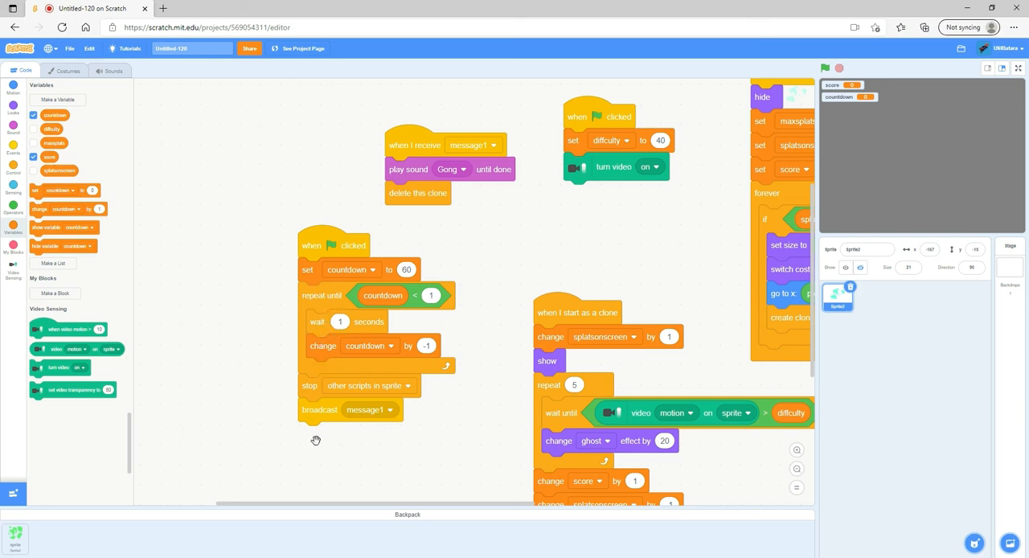
mouse_move(344, 424)
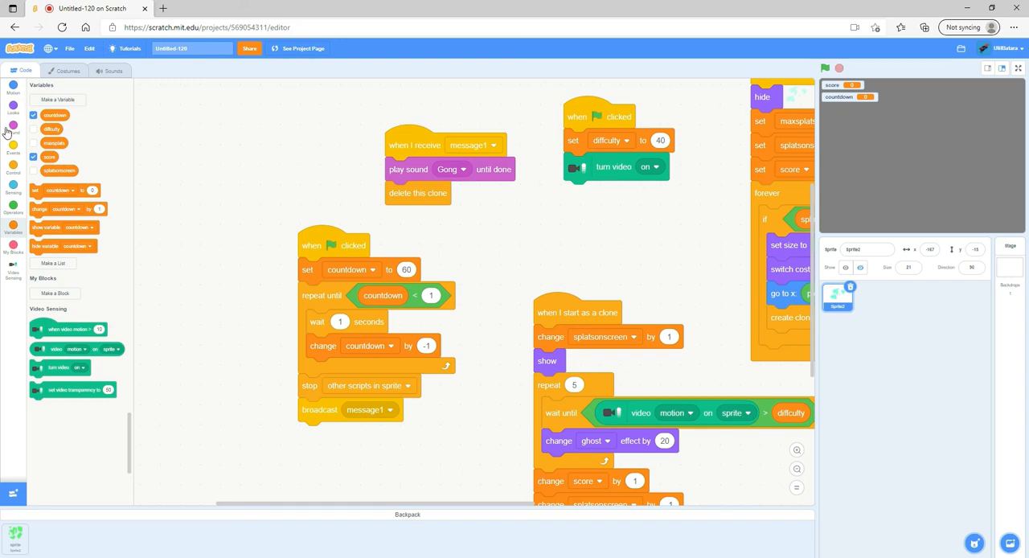
mouse_move(271, 307)
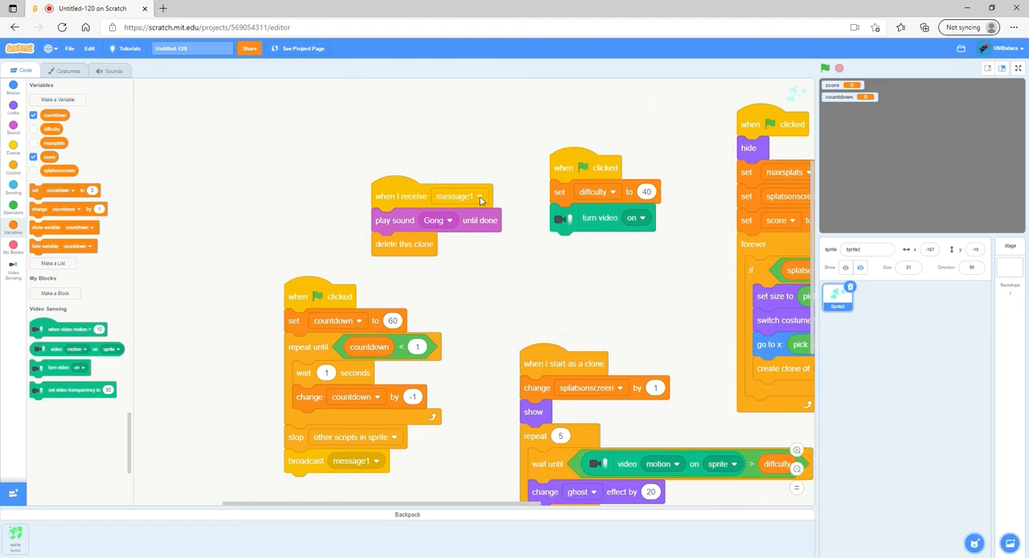
mouse_move(465, 199)
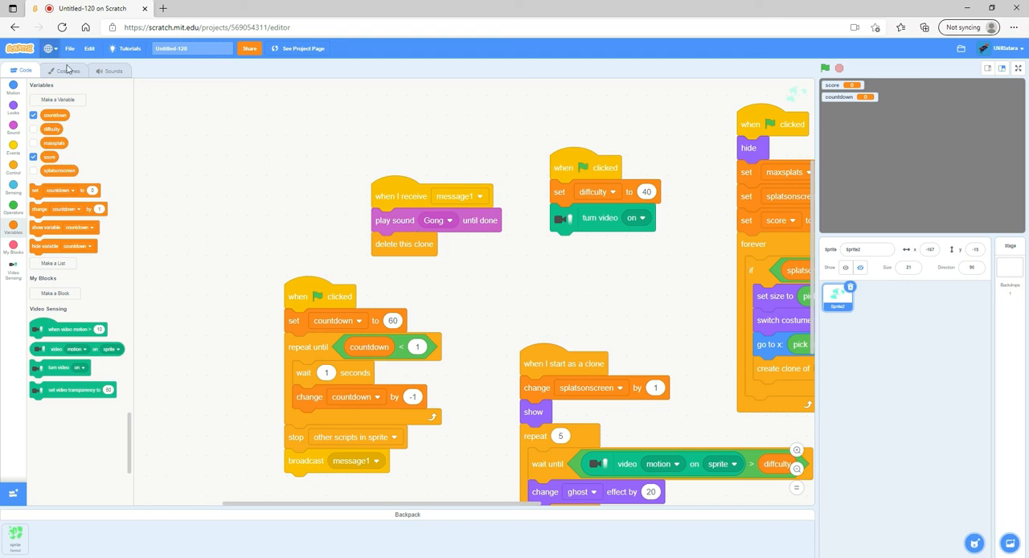
left_click(112, 70)
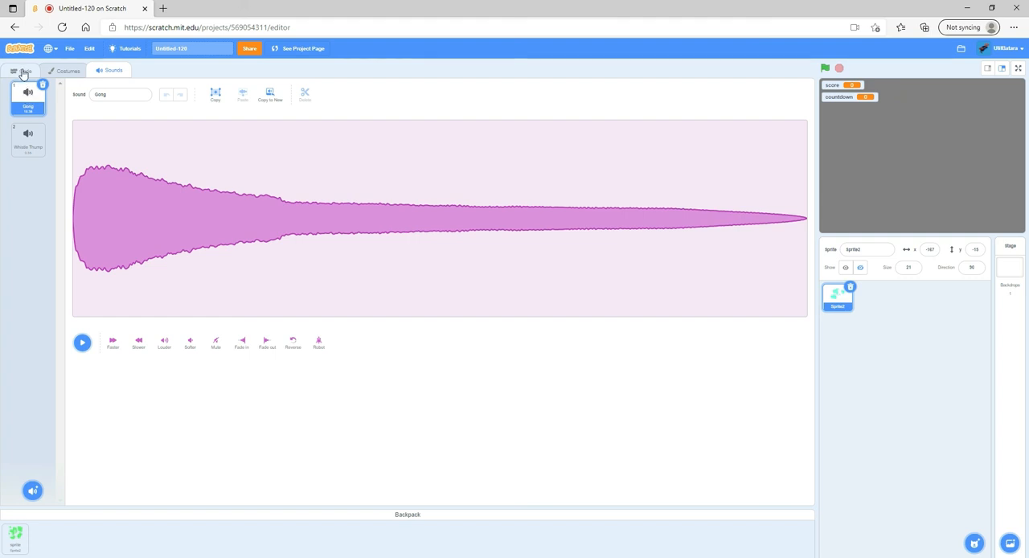
left_click(24, 71)
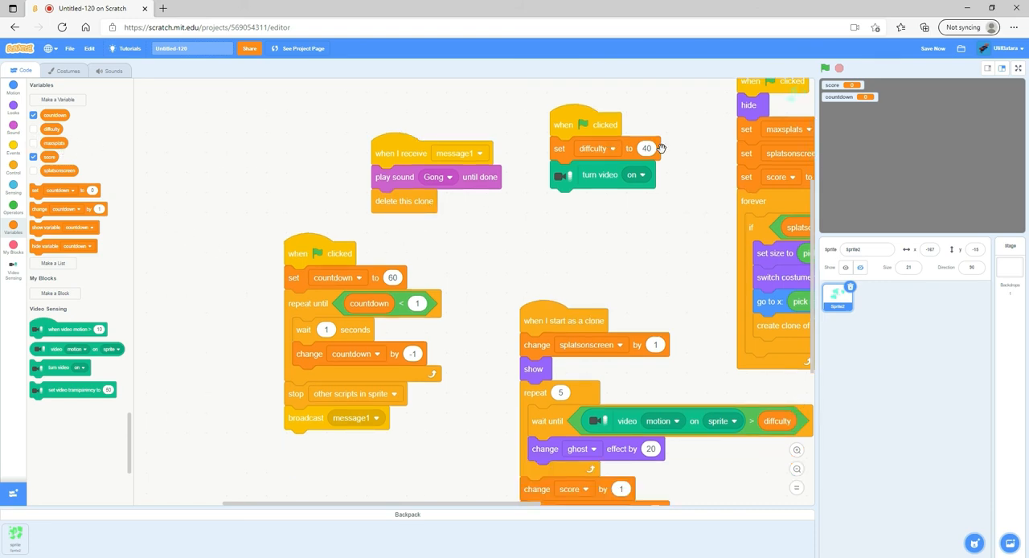
mouse_move(644, 269)
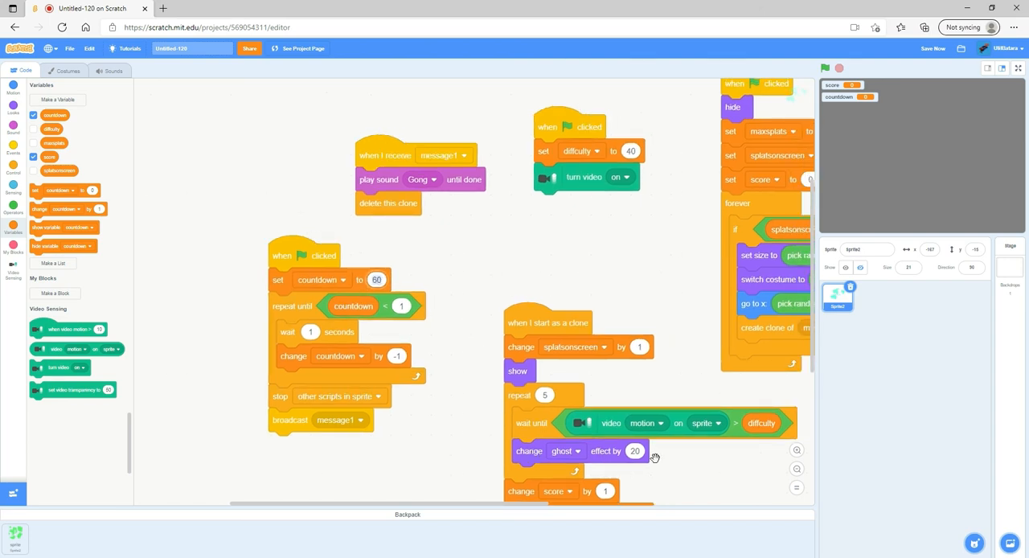
- Change 'set countdown to' from 60 to 10 and make the stage full screen
left_click(376, 279)
type("10")
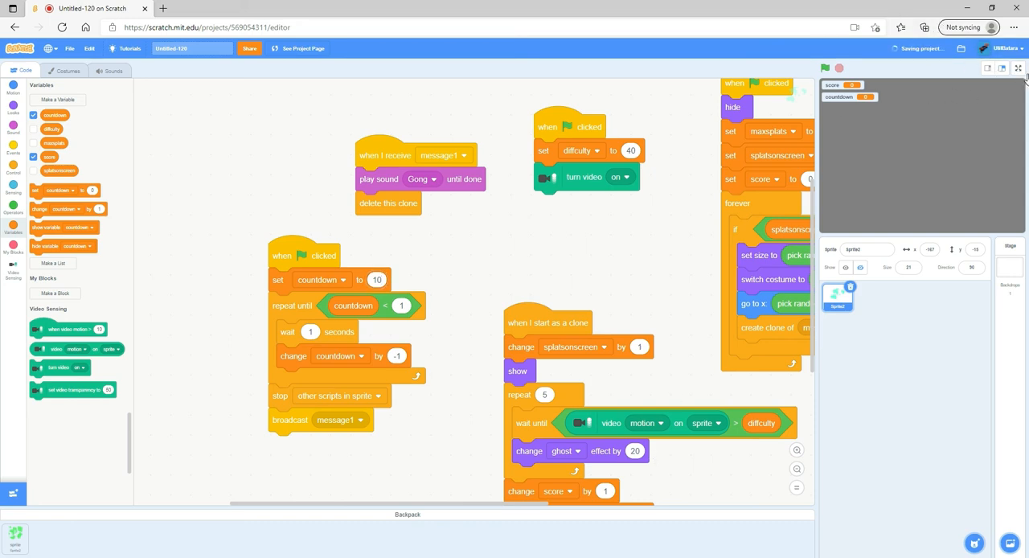
left_click(1019, 68)
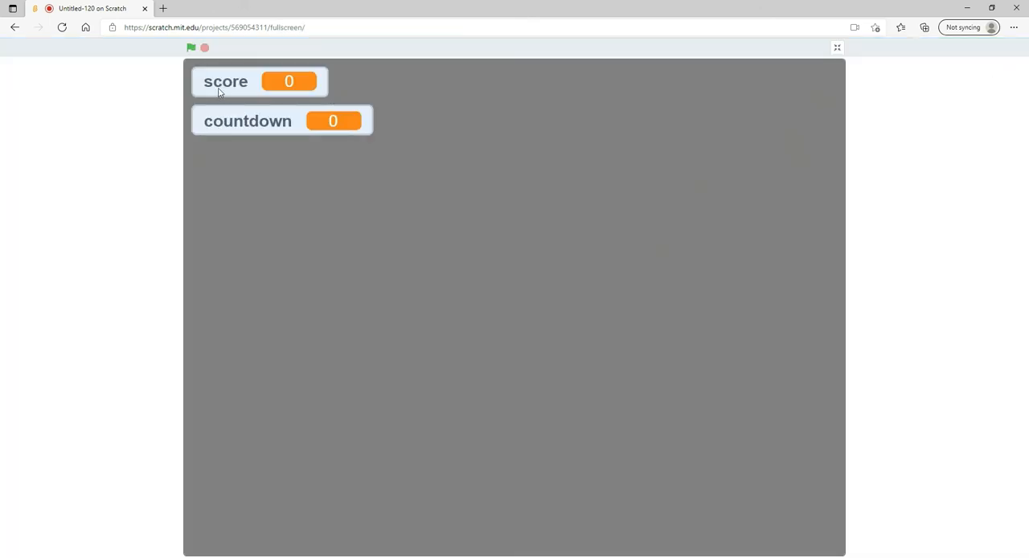
- Run the 10-second webcam round to a score of 43, then exit full screen
left_click(191, 47)
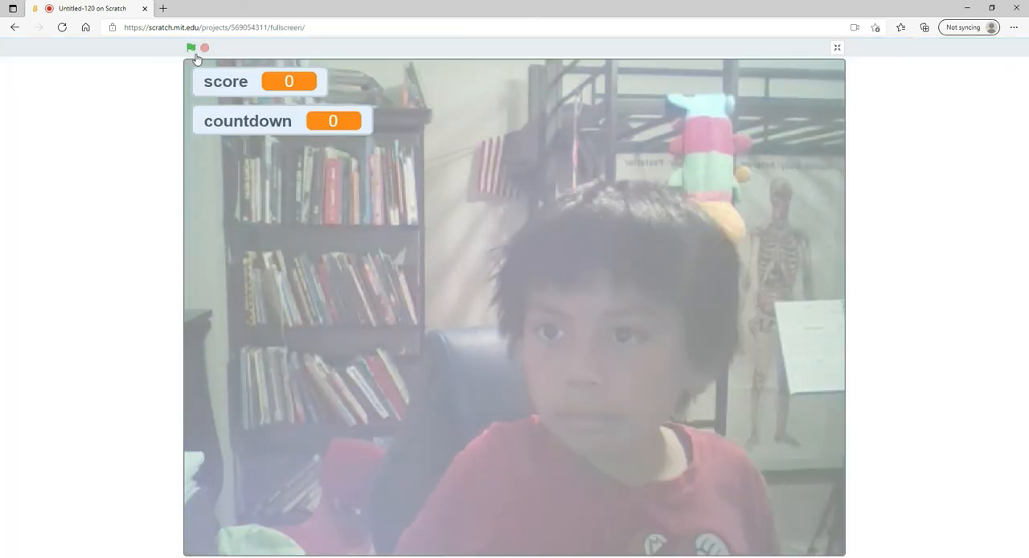
left_click(191, 47)
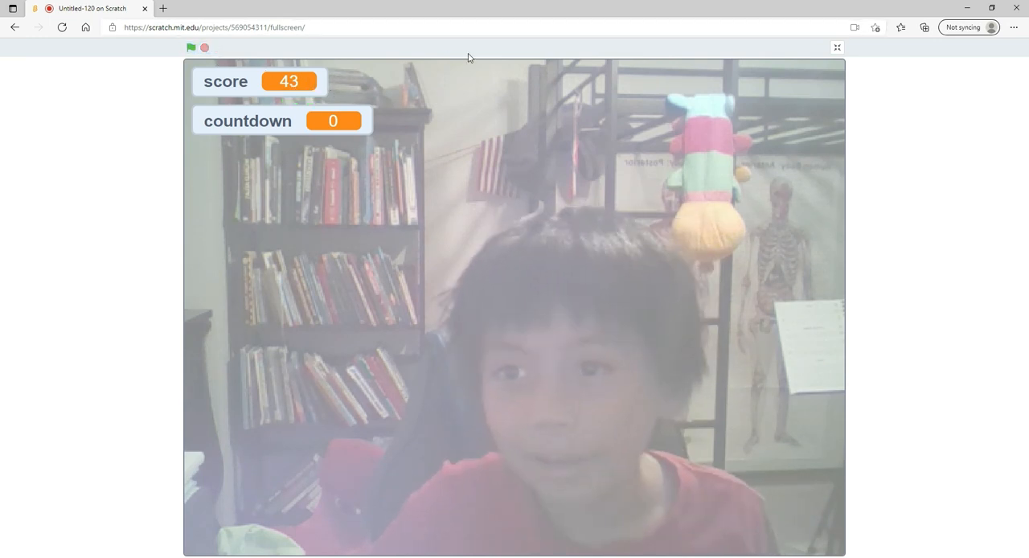
left_click(836, 46)
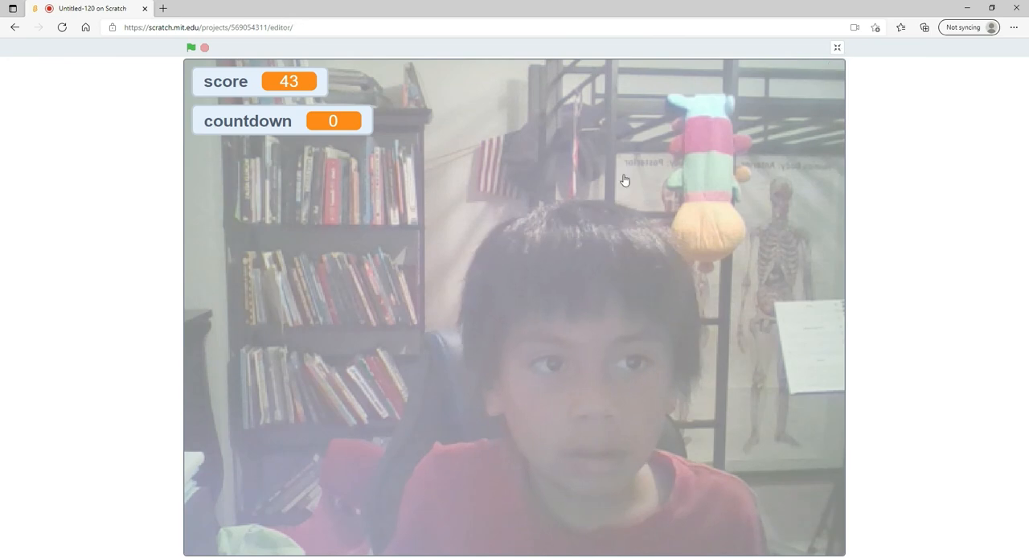